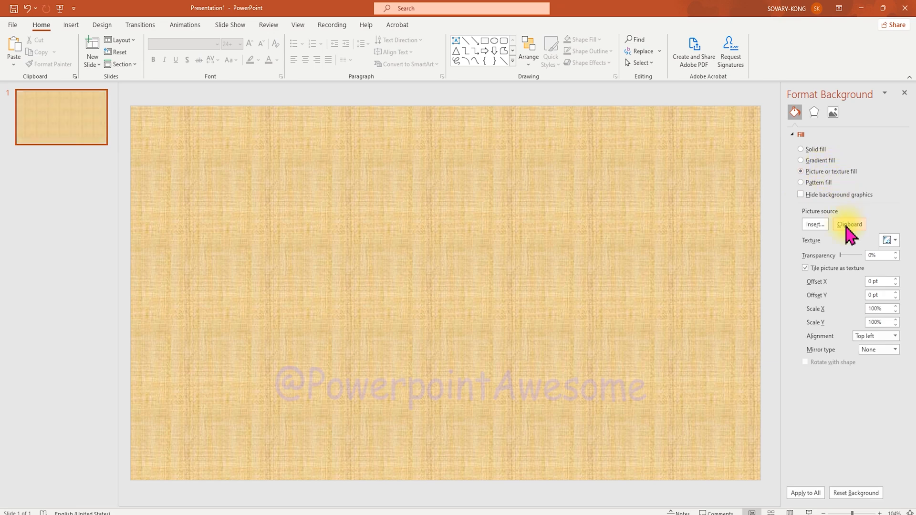
Fill the background with the copied sushi photo and overlay a dark 70%-transparent full-slide rectangle.
left_click(848, 224)
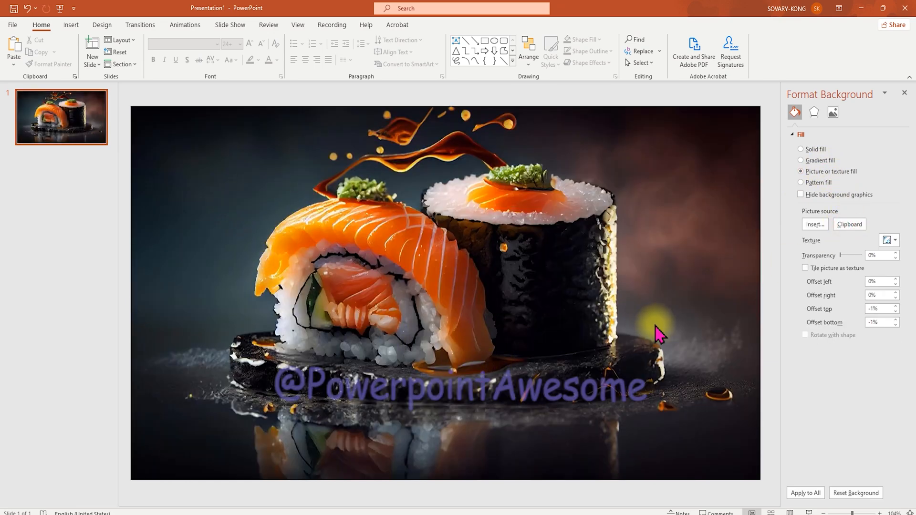
mouse_move(429, 263)
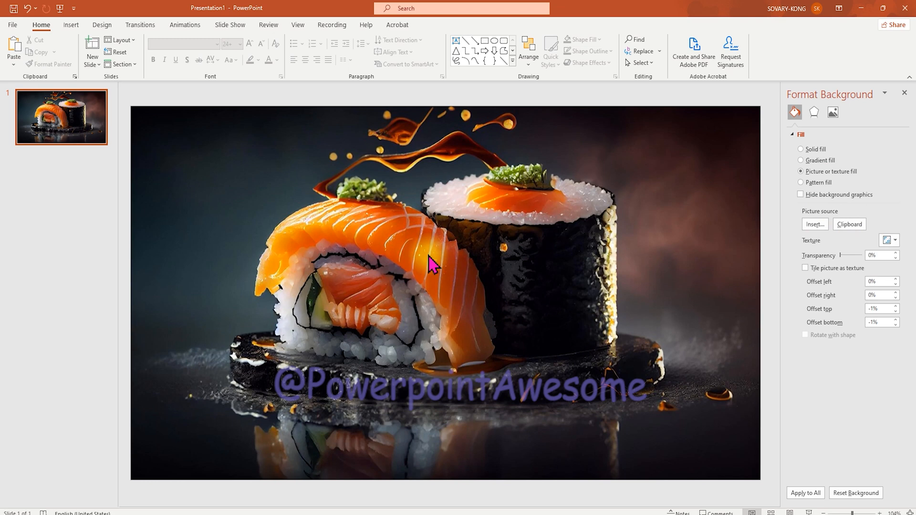
mouse_move(117, 52)
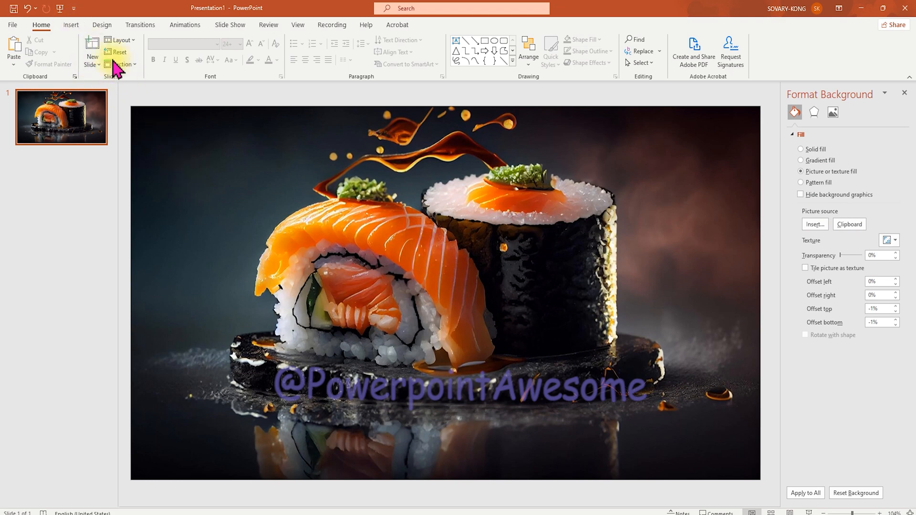
left_click(154, 50)
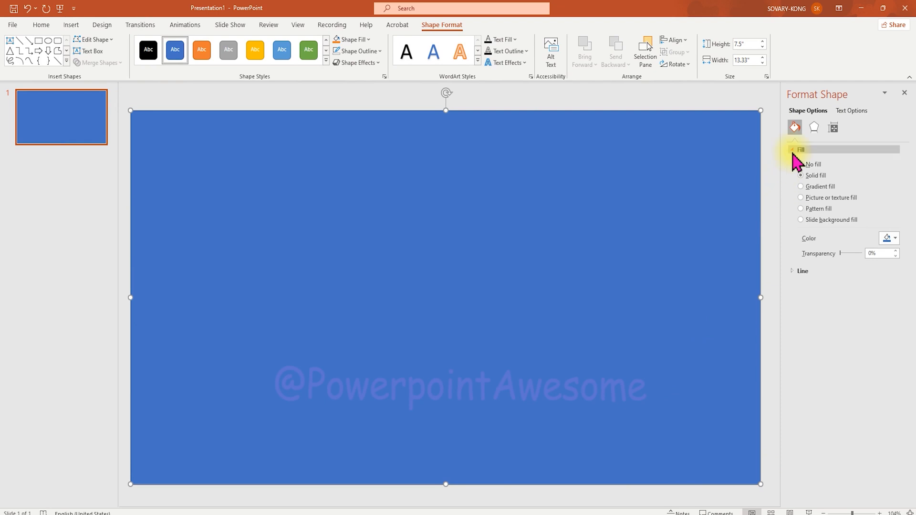
left_click(895, 238)
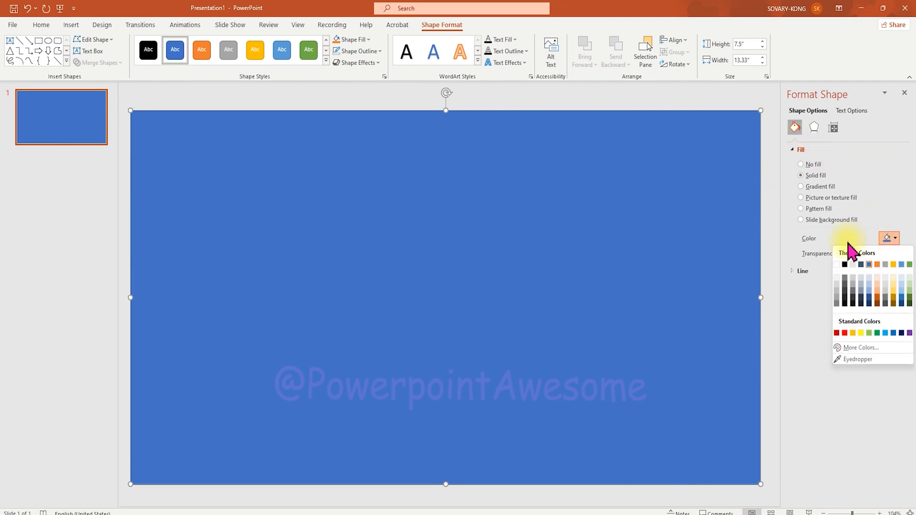
left_click(844, 264)
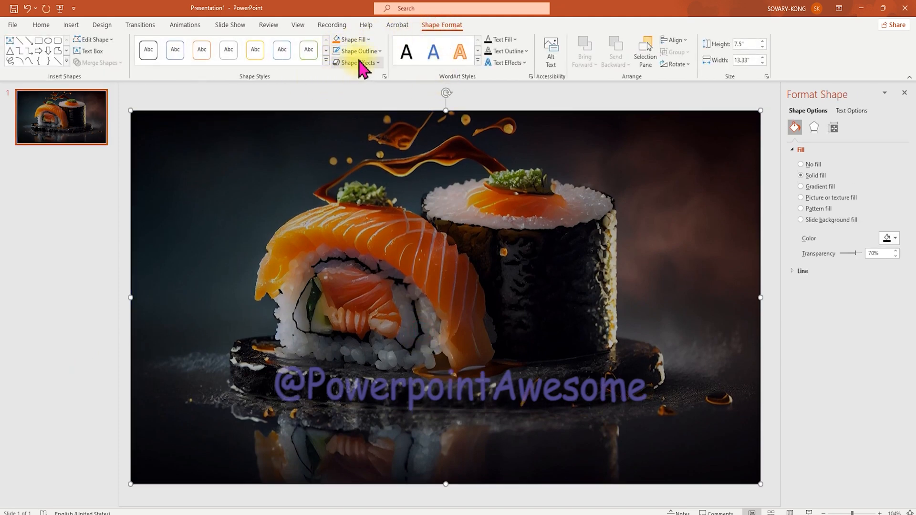
mouse_move(78, 286)
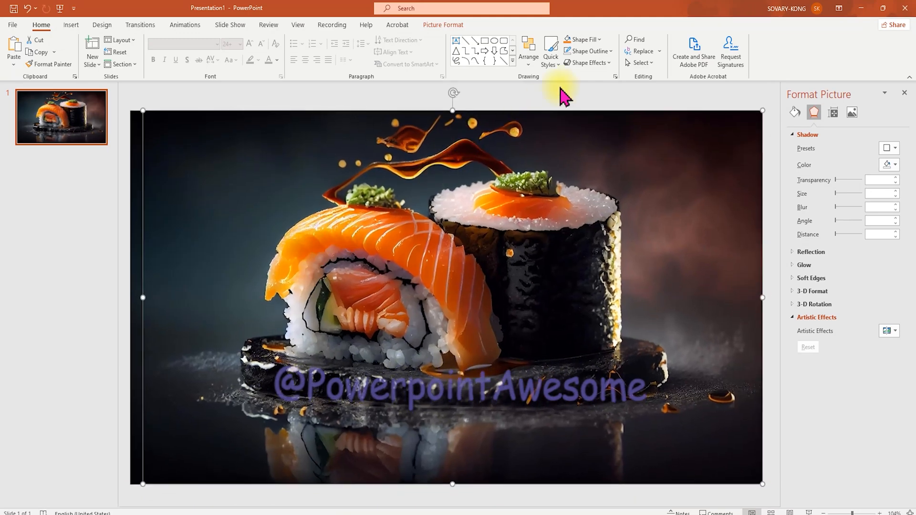
Crop the pasted sushi photo to a 1:1 square, size it 1 inch, and move it top-left.
left_click(811, 59)
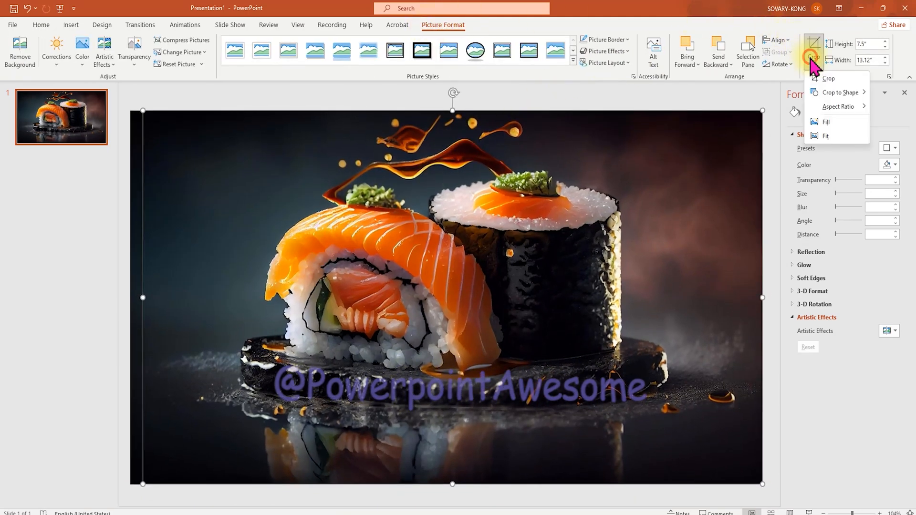
left_click(838, 107)
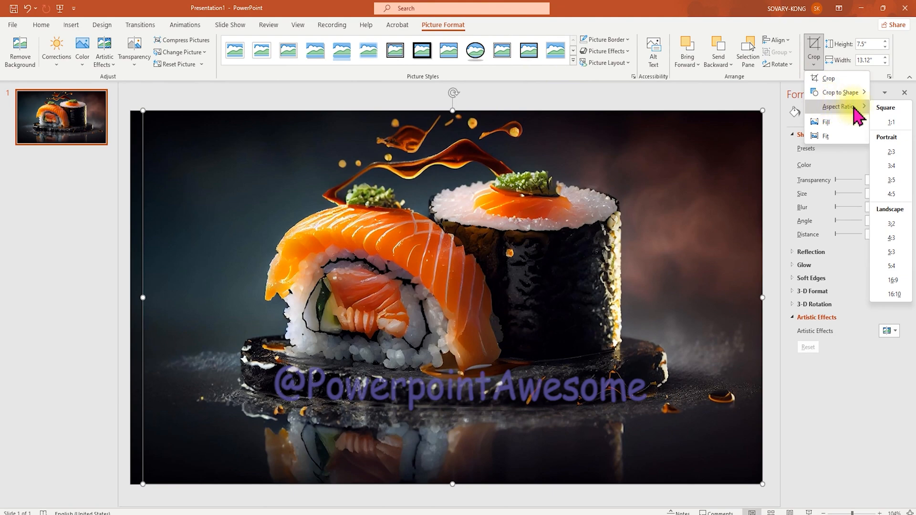
left_click(885, 107)
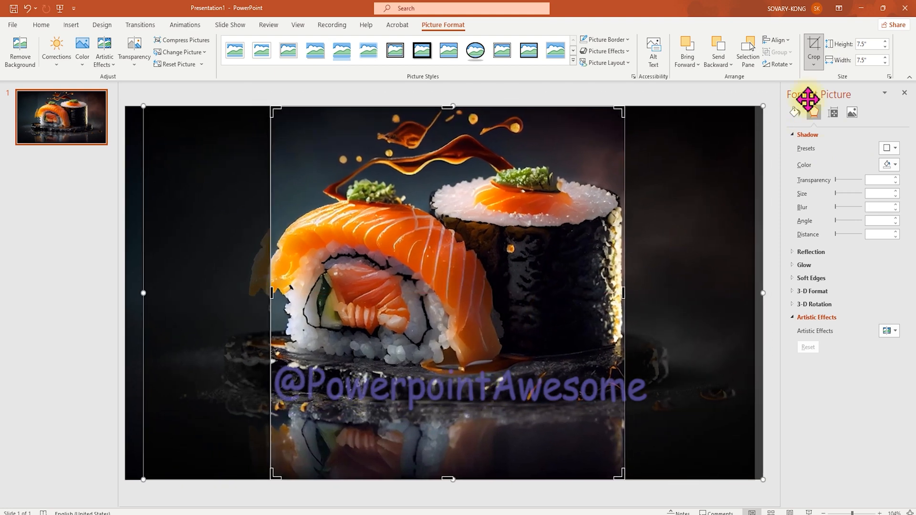
left_click(839, 91)
type("1")
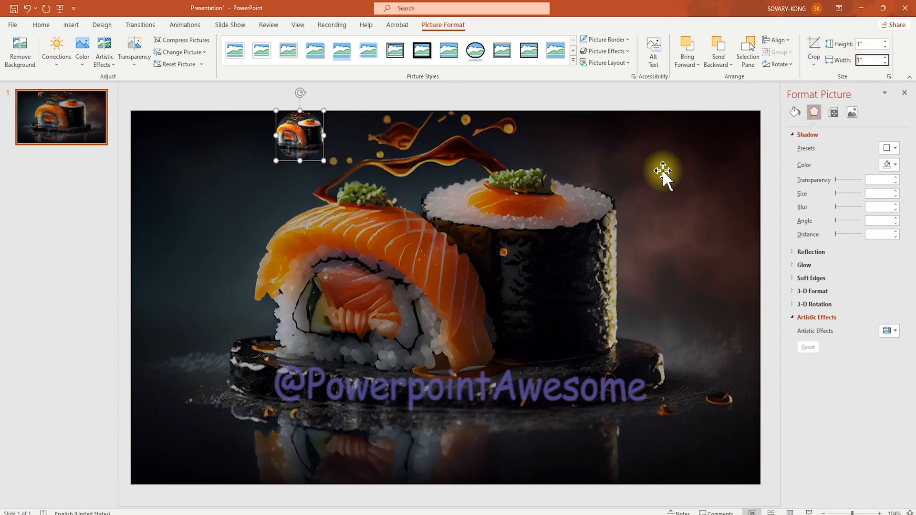
left_click_drag(300, 135, 183, 162)
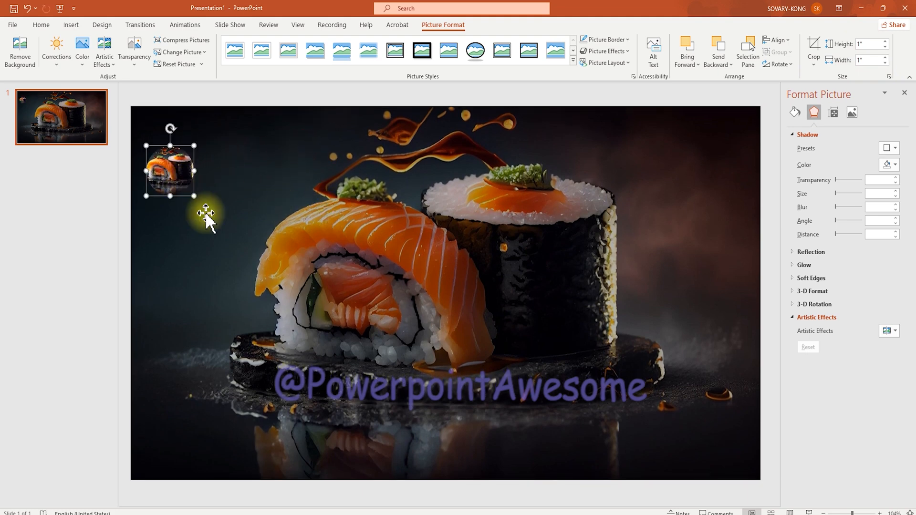
Add a second slide with the ramen photo as background and paste a copy of it.
right_click(60, 116)
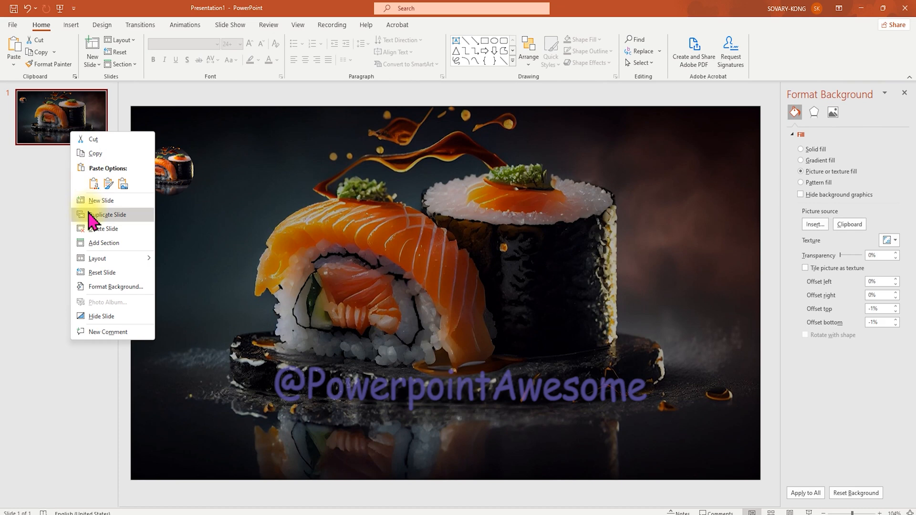
left_click(101, 201)
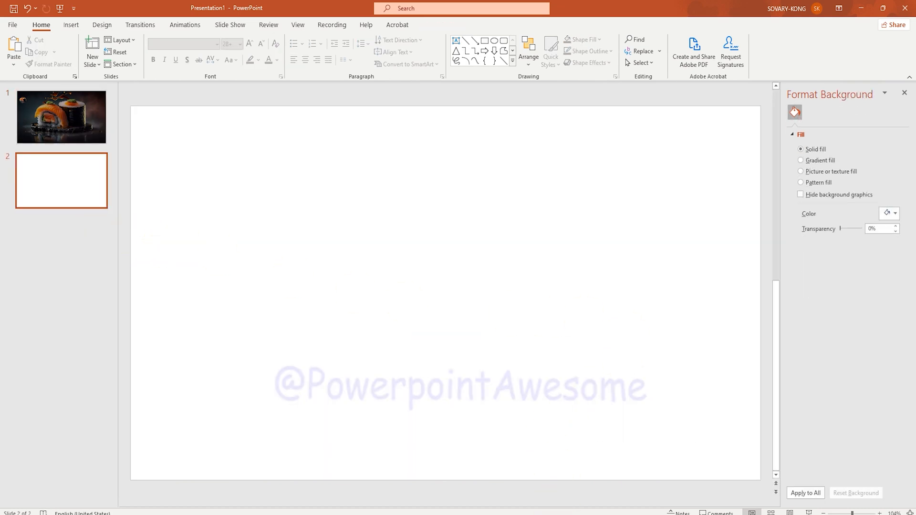
right_click(447, 234)
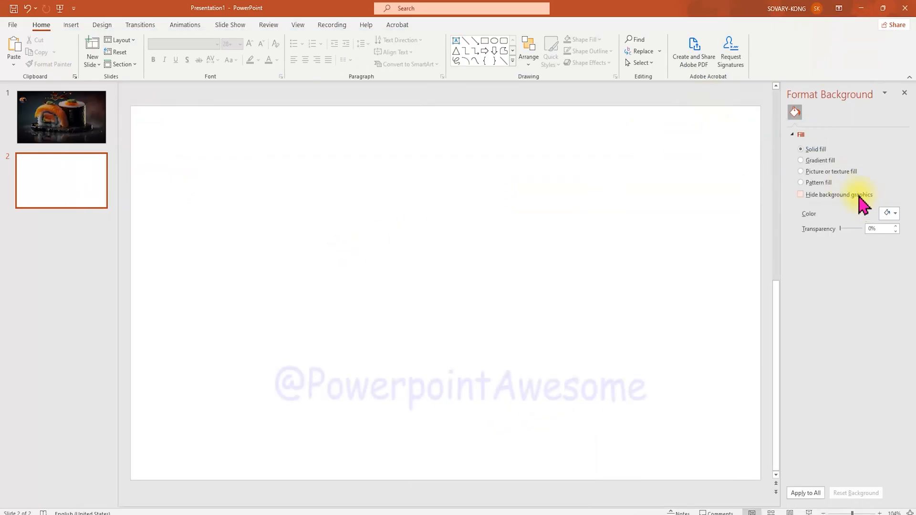
left_click(801, 171)
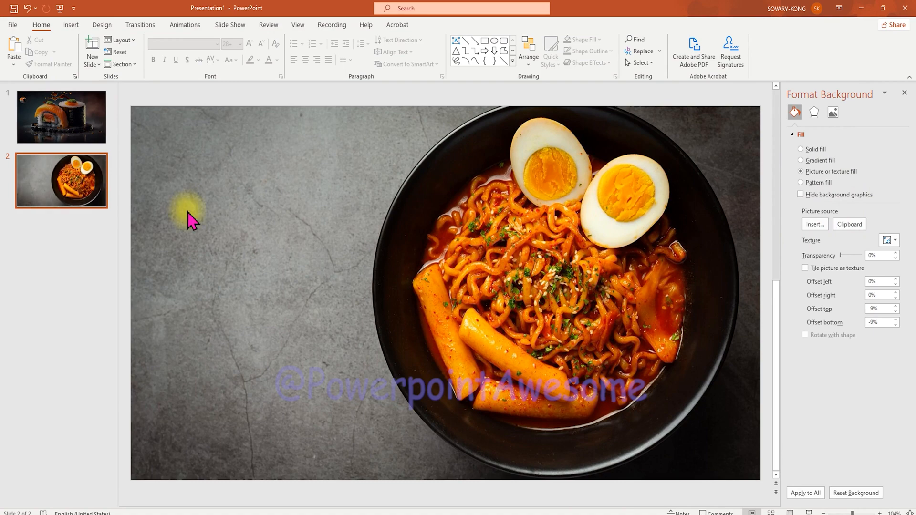
left_click(814, 224)
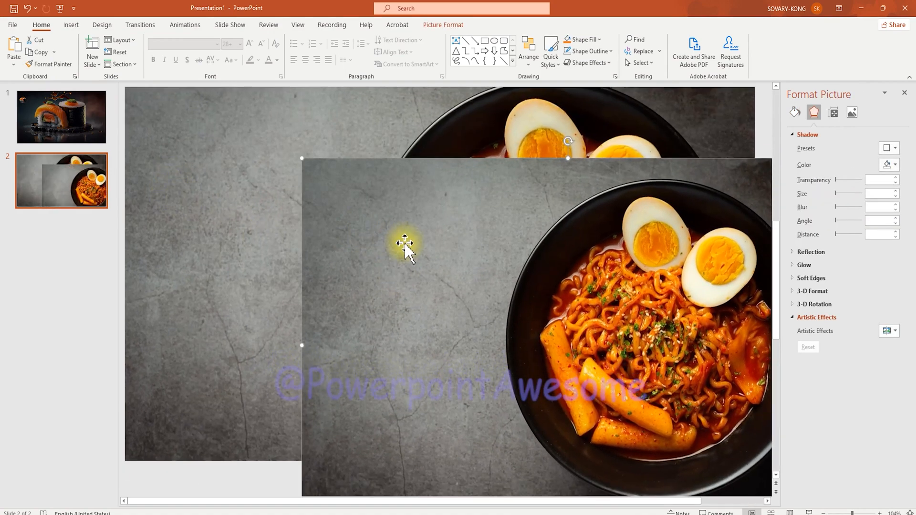
left_click(61, 117)
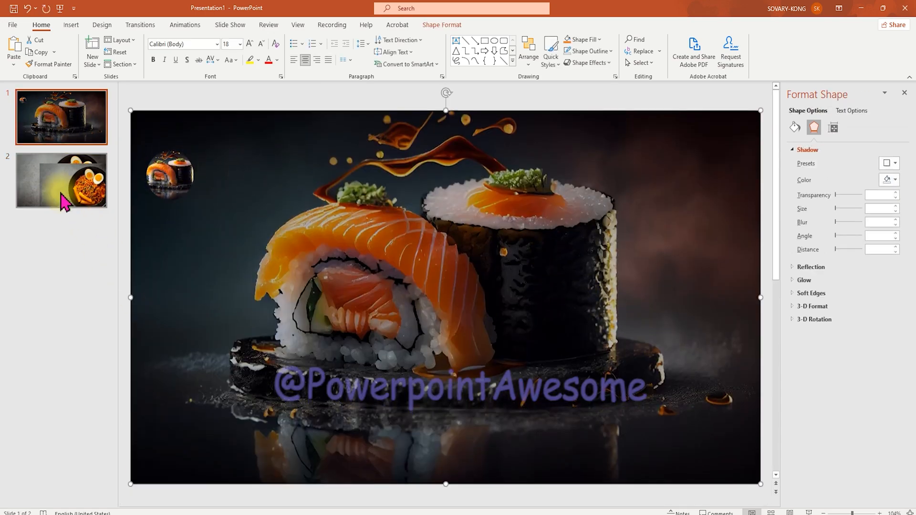
left_click(61, 180)
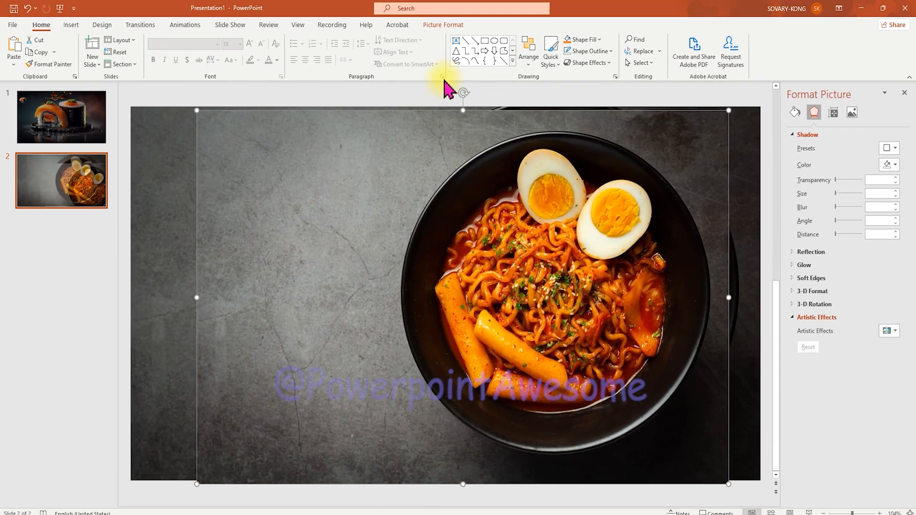
Crop the ramen photo into a round thumbnail and move it to the left side.
left_click(813, 60)
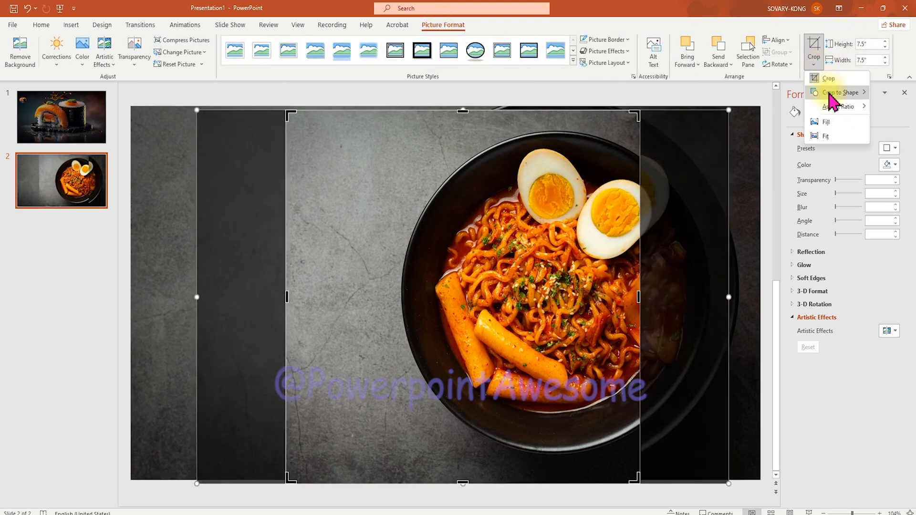
left_click(827, 78)
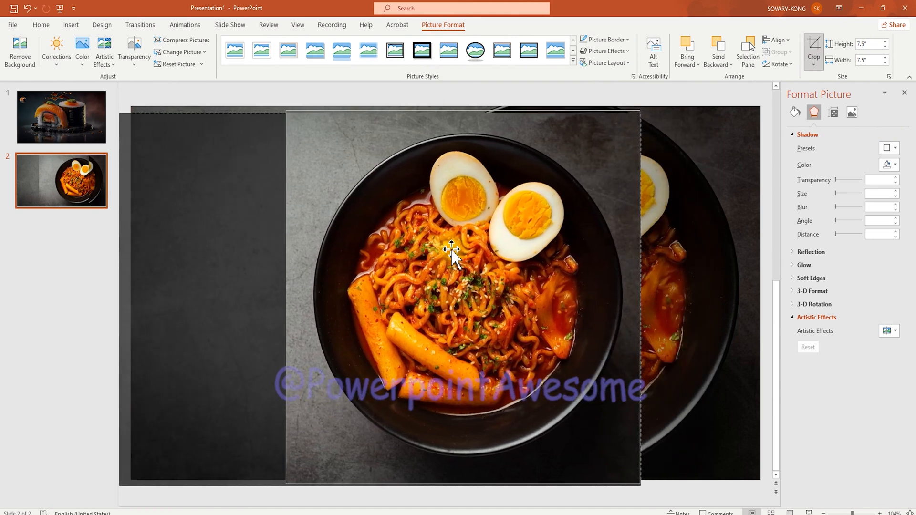
left_click(812, 53)
type("1")
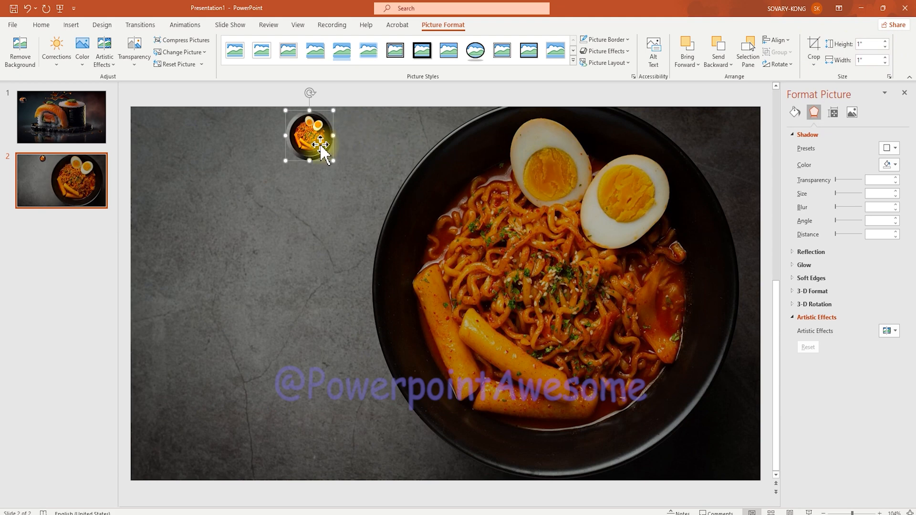
left_click_drag(310, 136, 165, 184)
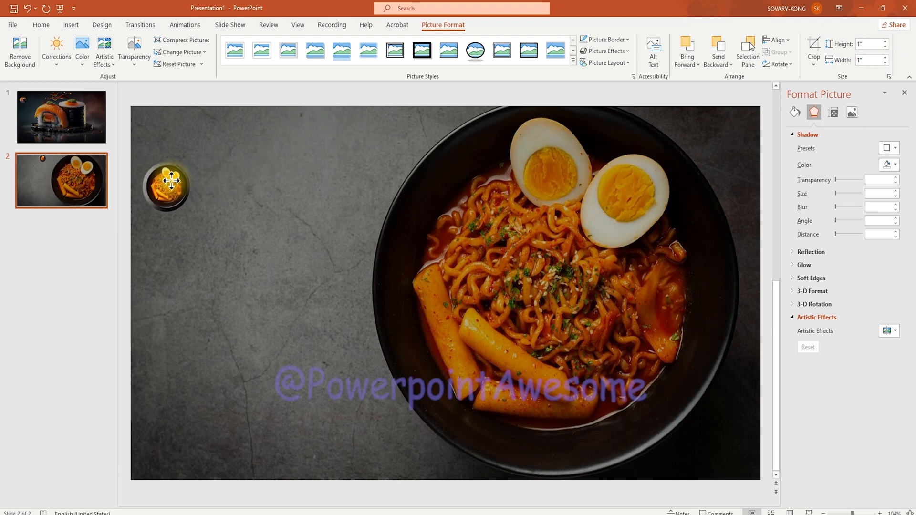
left_click(166, 185)
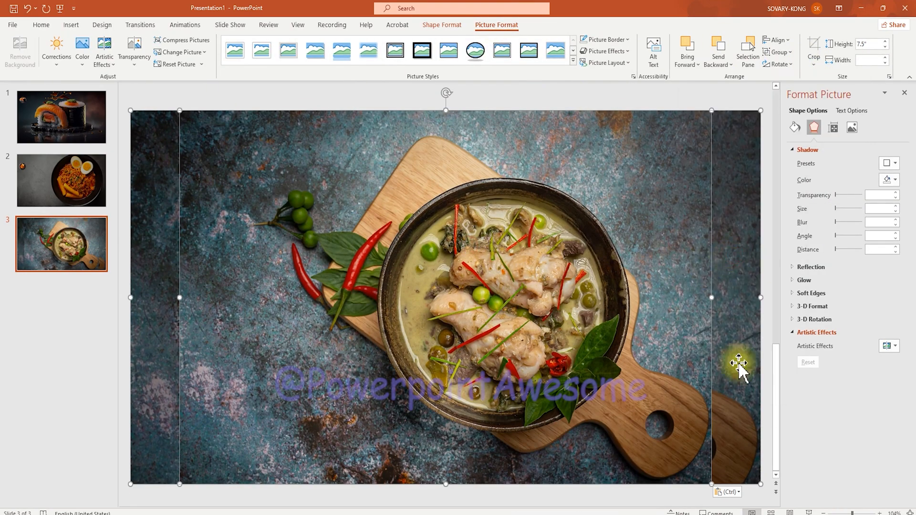
Crop the curry photo to a square, then add the next slide and crop its photo.
left_click(812, 50)
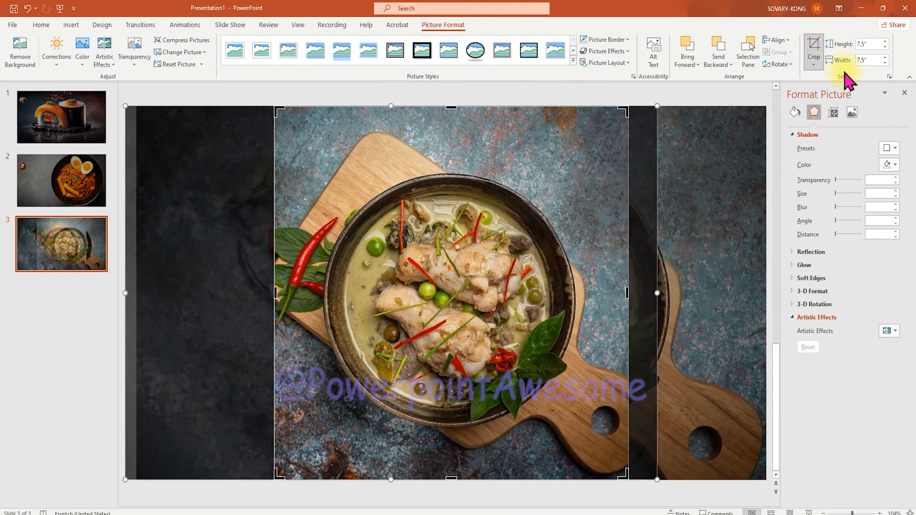
right_click(61, 244)
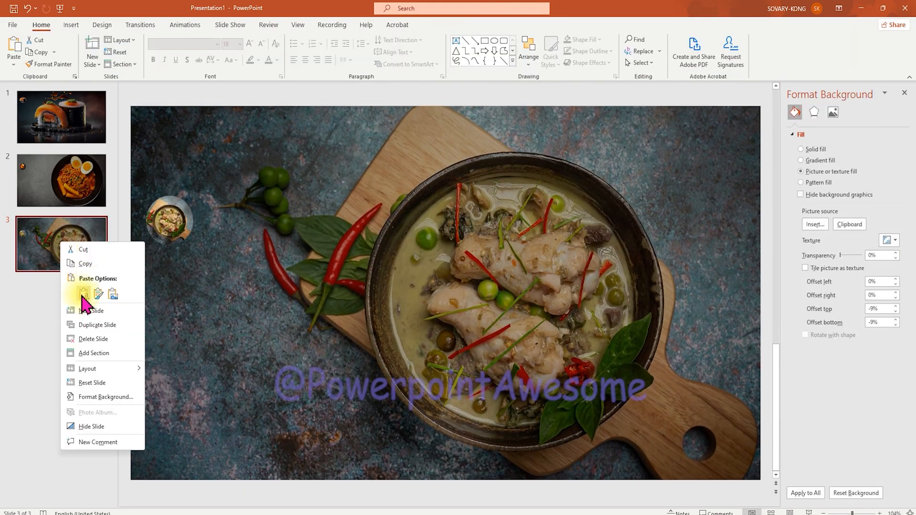
left_click(98, 325)
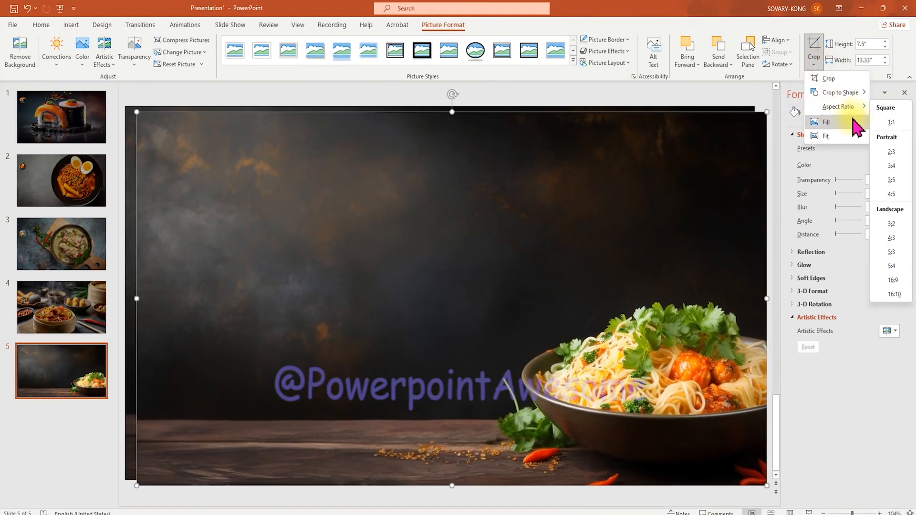
left_click(557, 291)
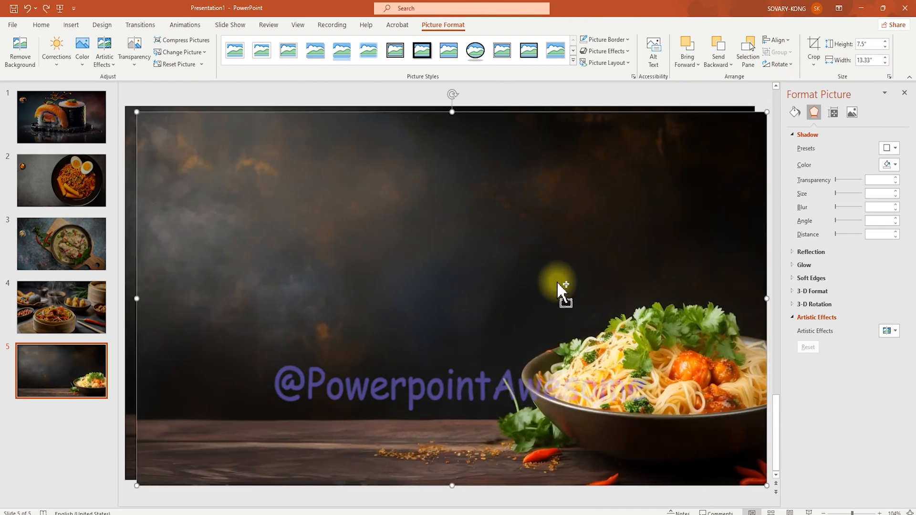
left_click(812, 51)
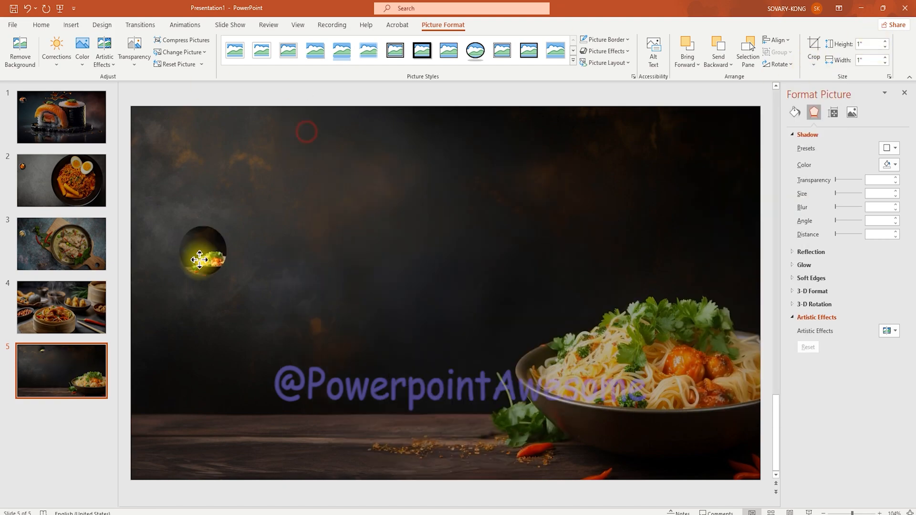
Give slide 1's round thumbnails a more transparent shadow and select them all for alignment.
left_click(60, 307)
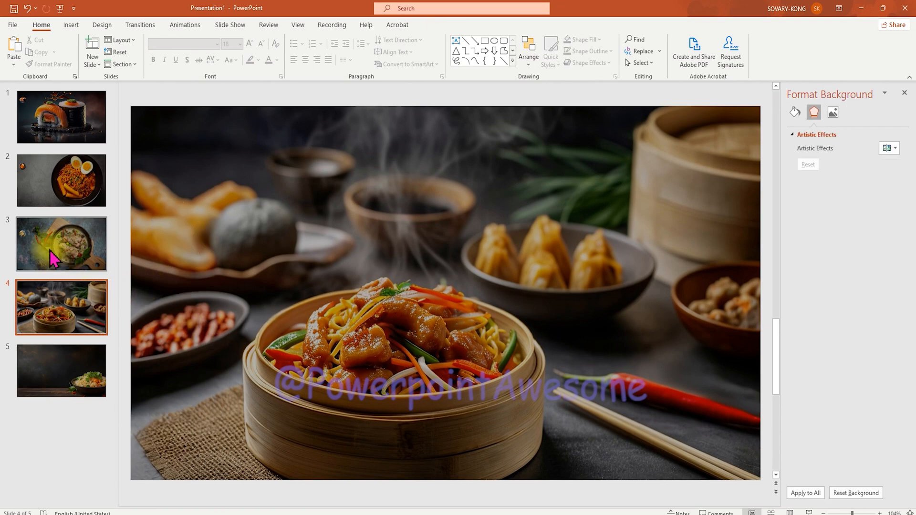
left_click(61, 243)
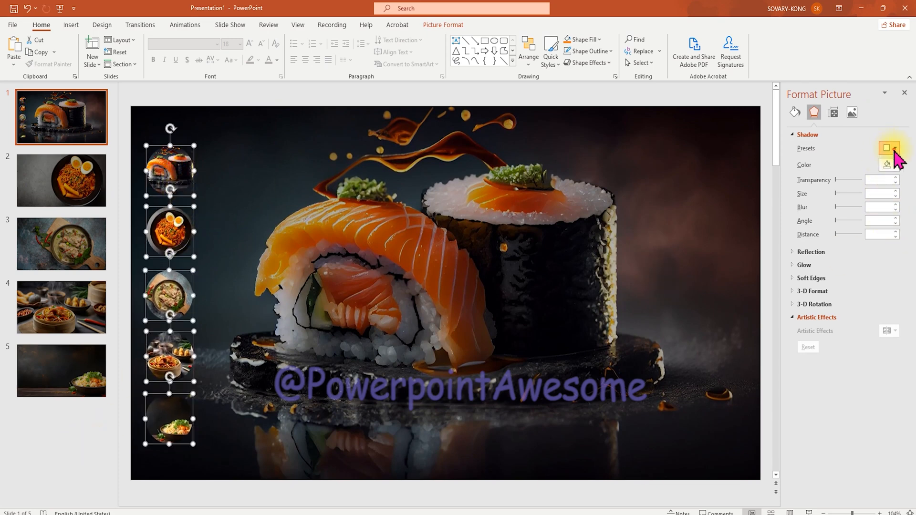
left_click(888, 148)
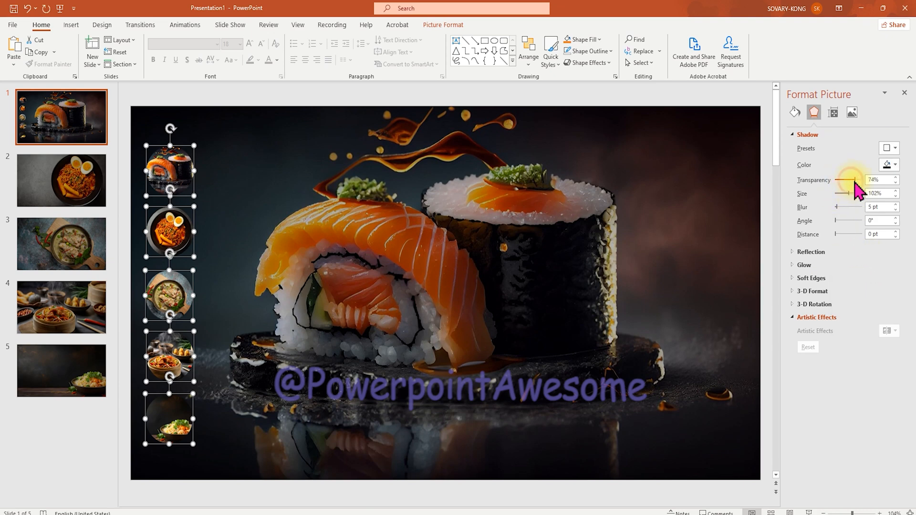
left_click(527, 50)
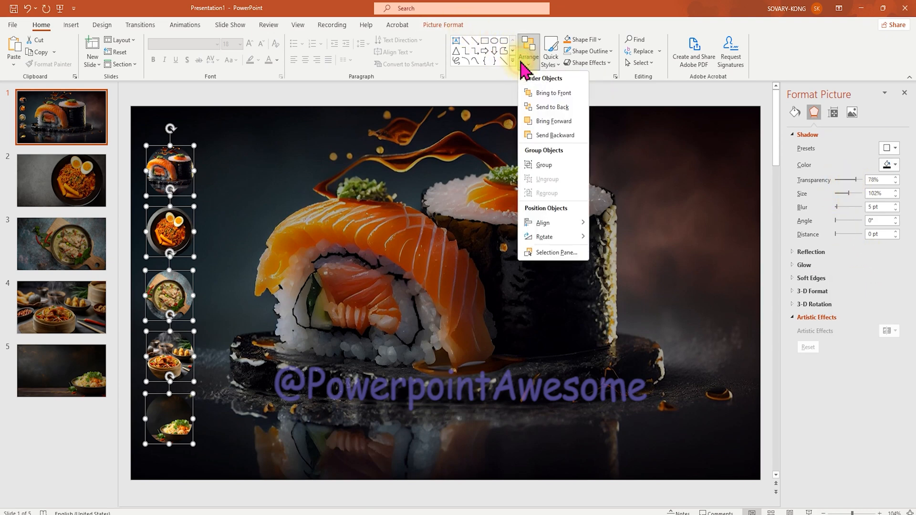
left_click(546, 223)
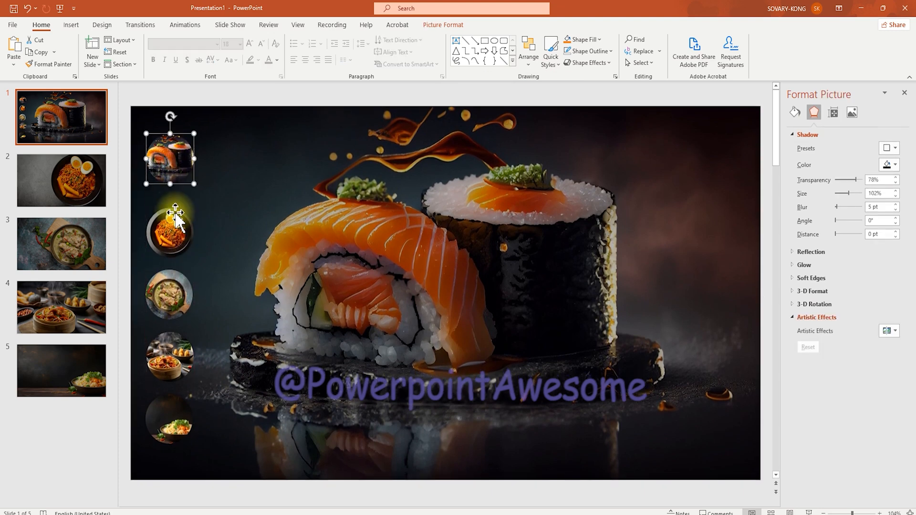
left_click(169, 288)
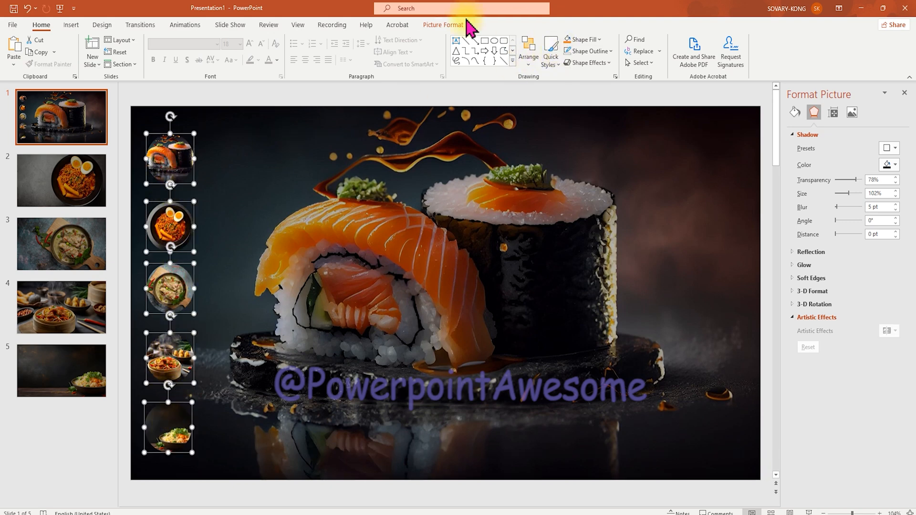
left_click(443, 25)
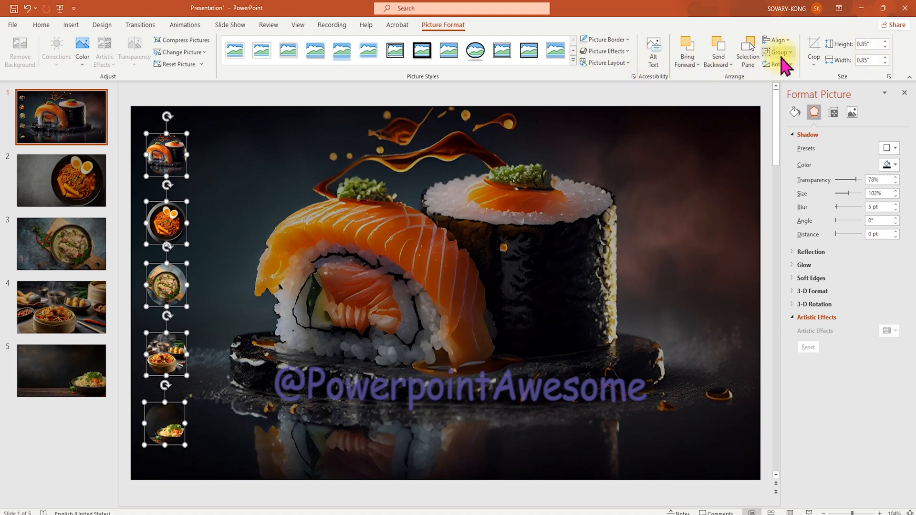
mouse_move(800, 164)
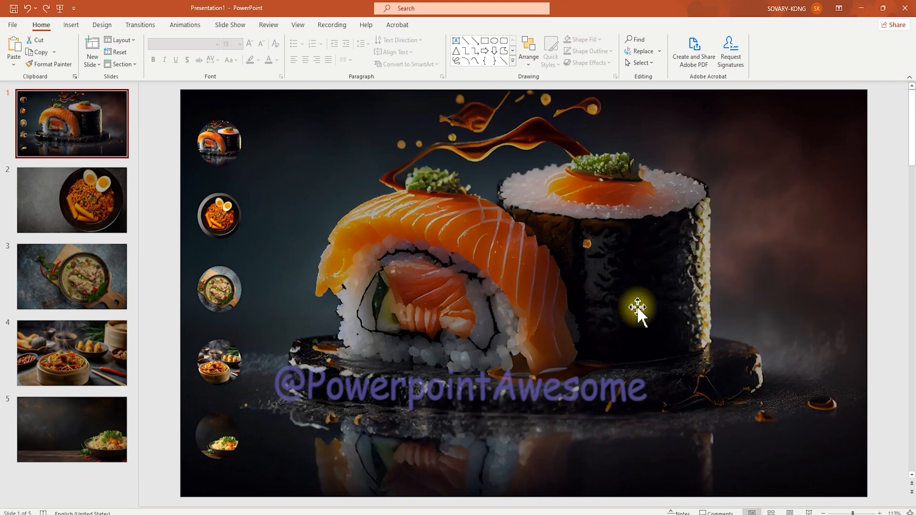
mouse_move(190, 160)
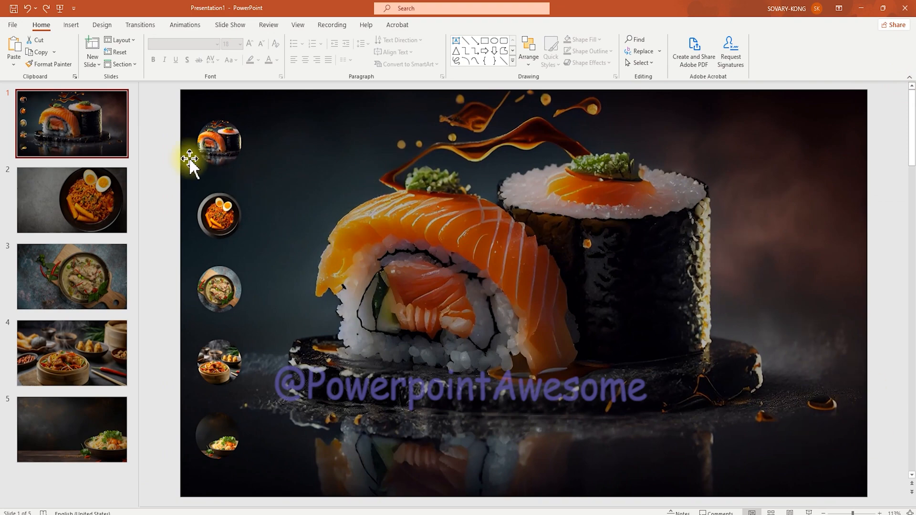
Insert a blue rounded bar, adjust its outline, and align the duplicated diagonal stripes.
left_click(154, 50)
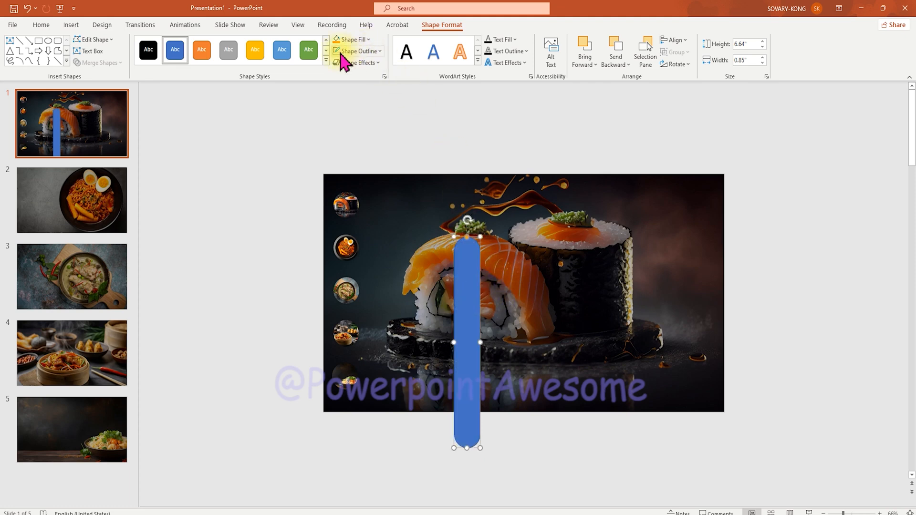
left_click(359, 166)
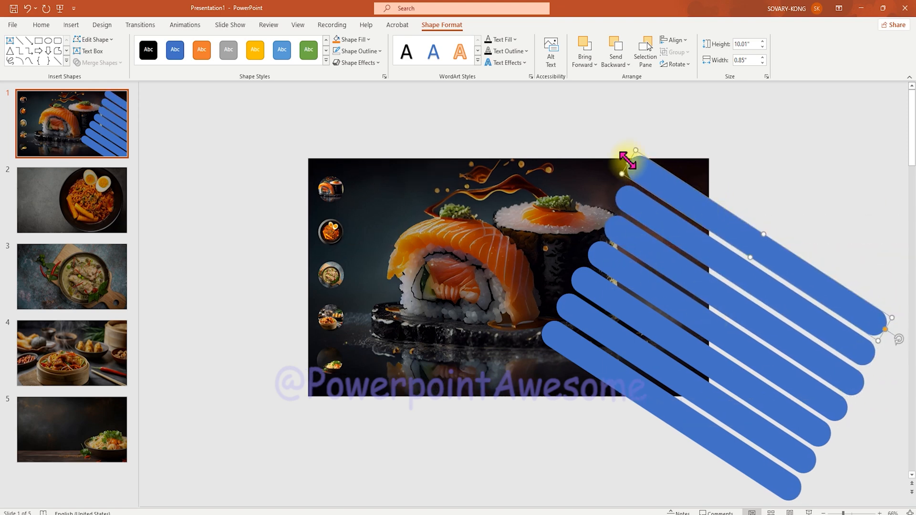
left_click(673, 39)
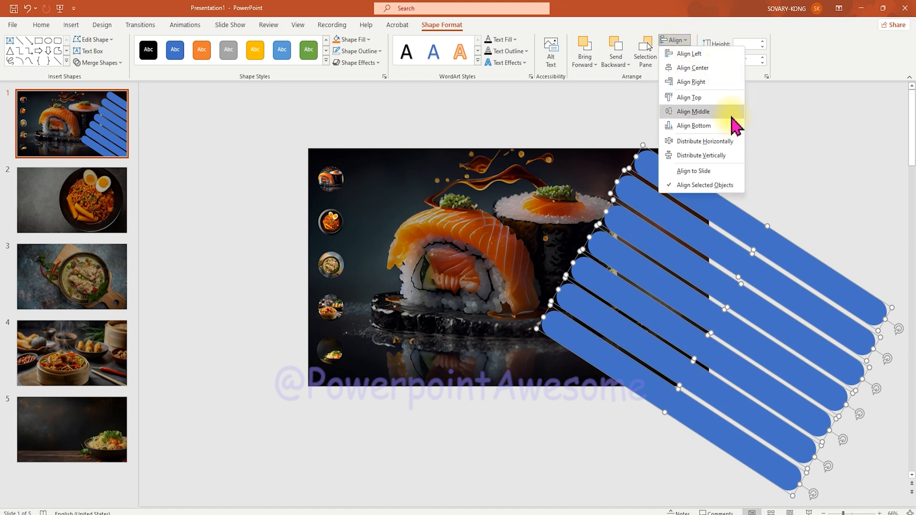
left_click(693, 111)
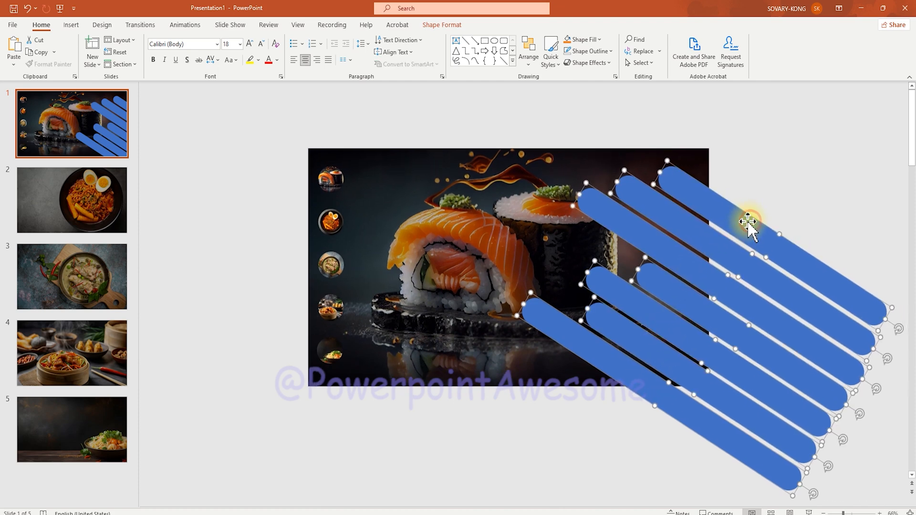
Give the stripes a slide-background fill, a shadow, and a translucent solid fill.
right_click(749, 222)
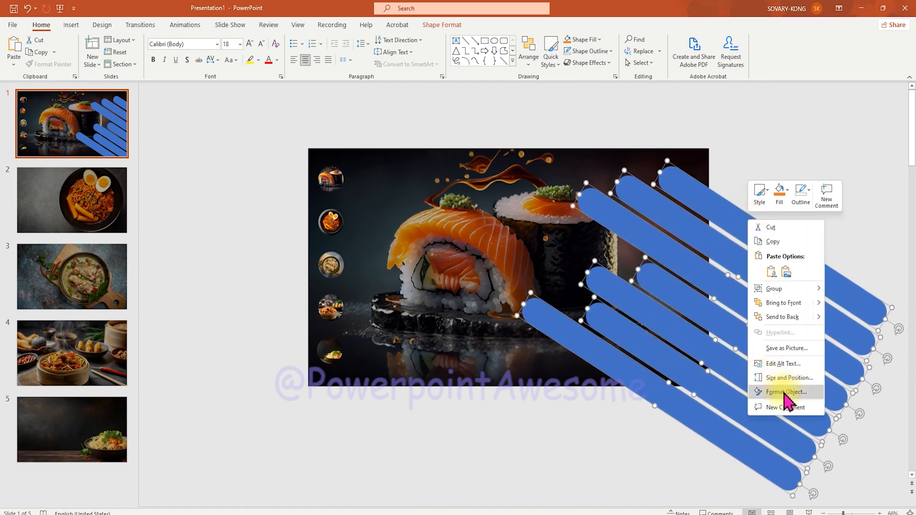
left_click(784, 392)
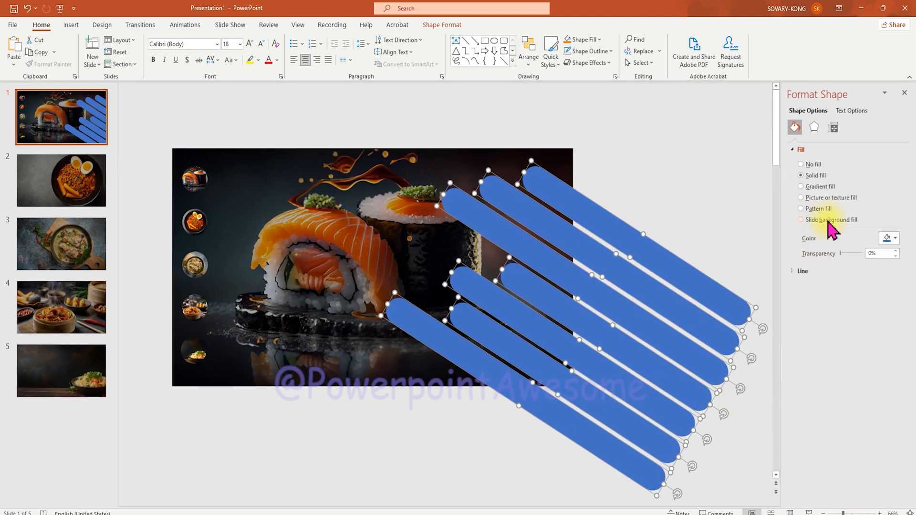
left_click(801, 219)
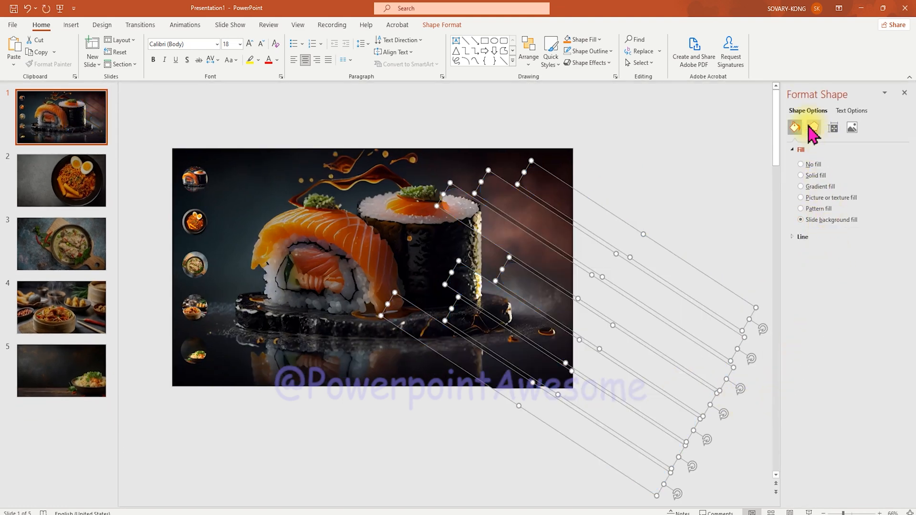
left_click(813, 127)
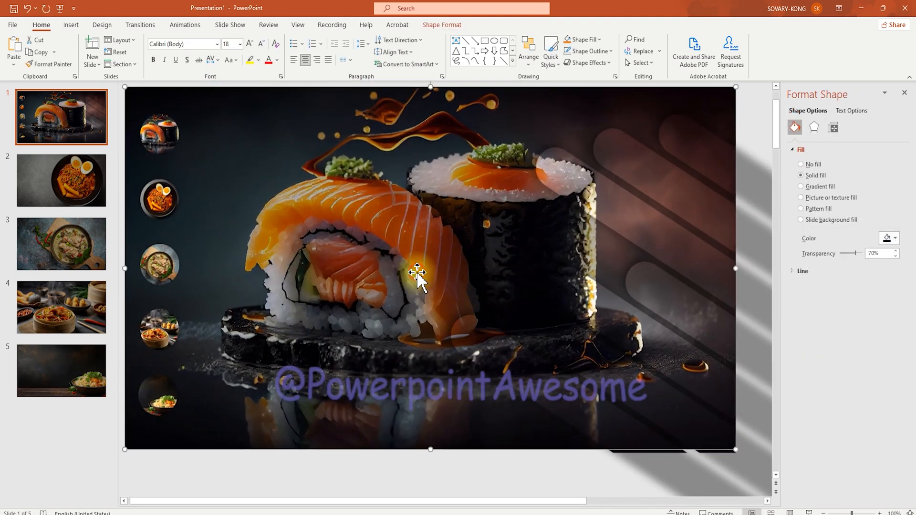
mouse_move(859, 262)
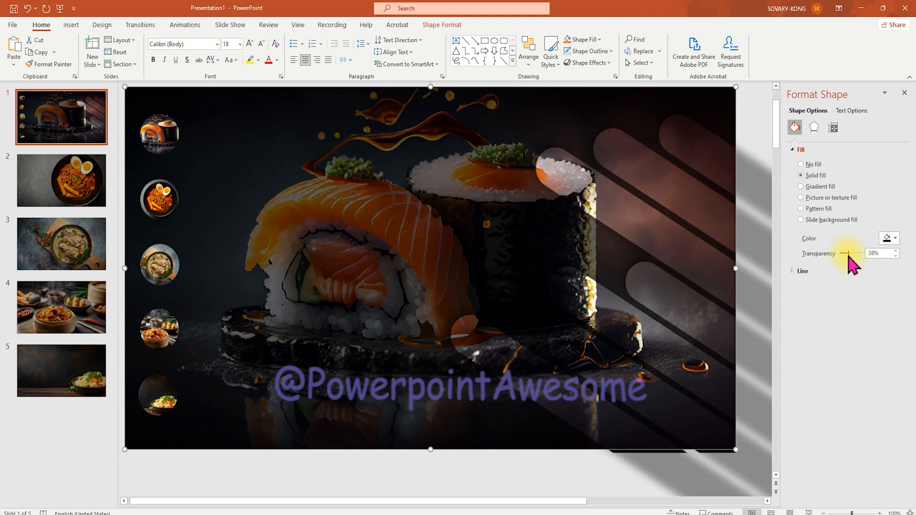
mouse_move(642, 321)
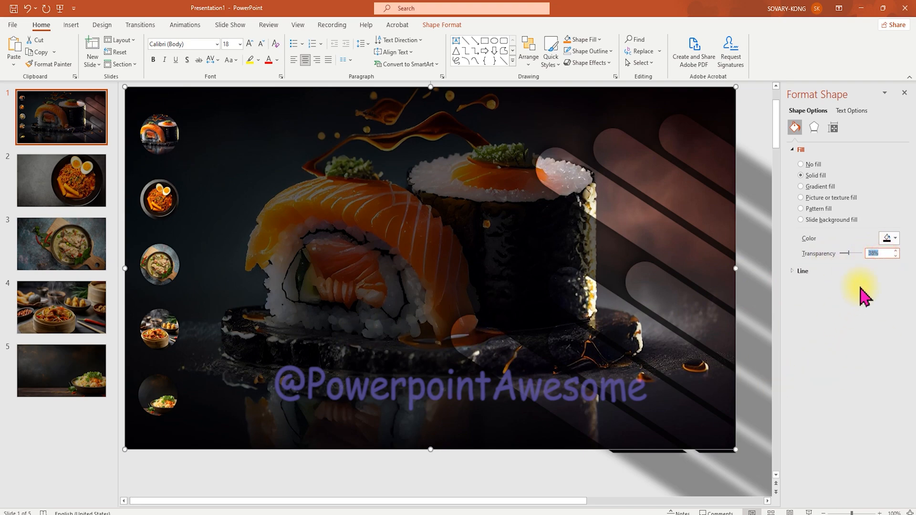
left_click(61, 179)
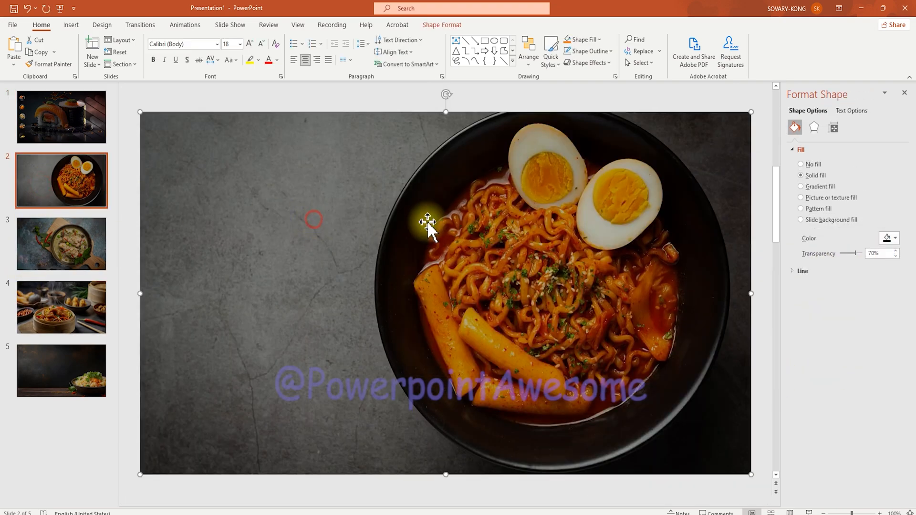
left_click(61, 243)
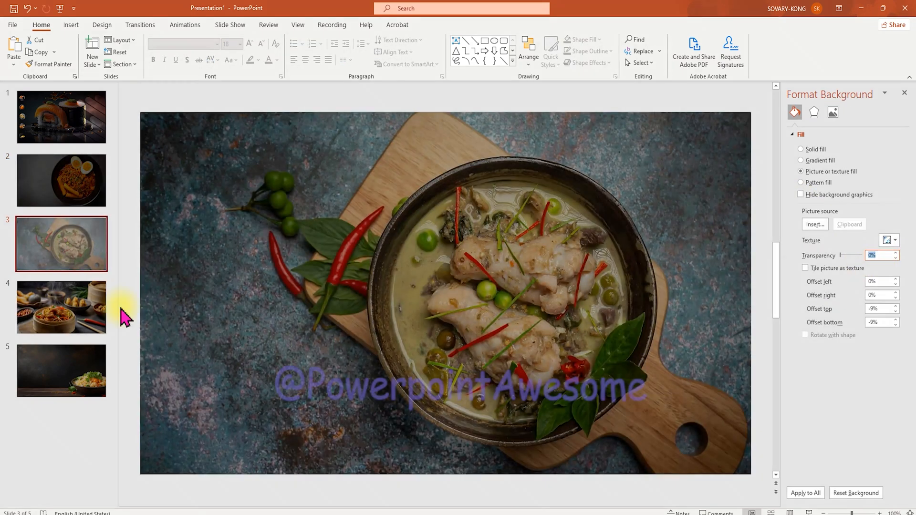
left_click(61, 370)
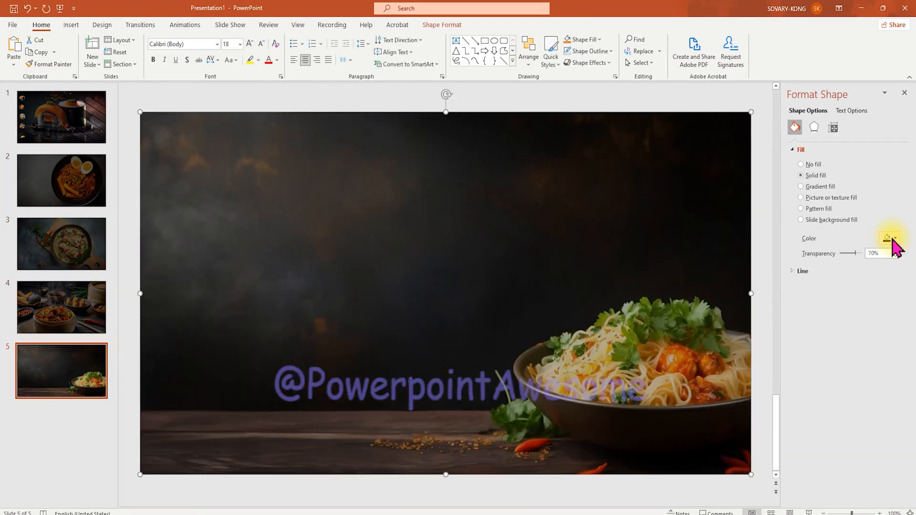
left_click(61, 117)
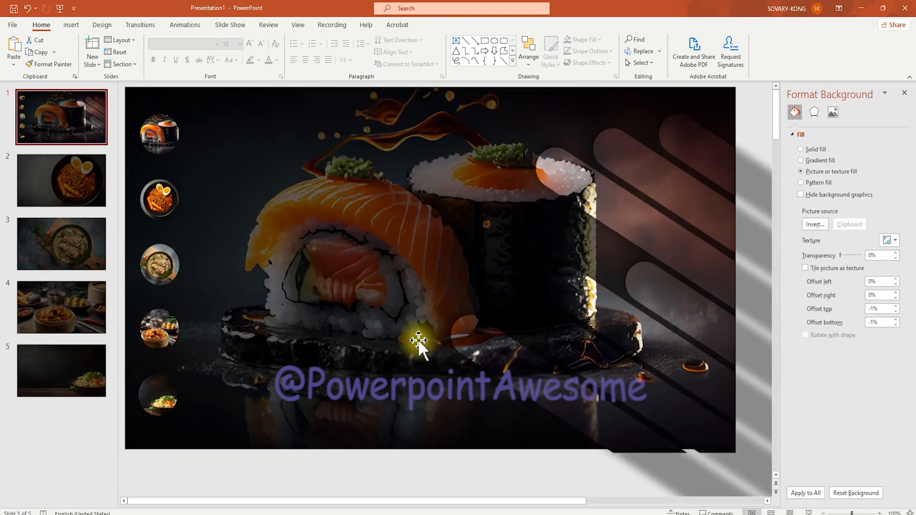
Copy slide 1's thumbnails and stripes and paste them onto slides 2, 3, 4 and 5.
left_click(350, 275)
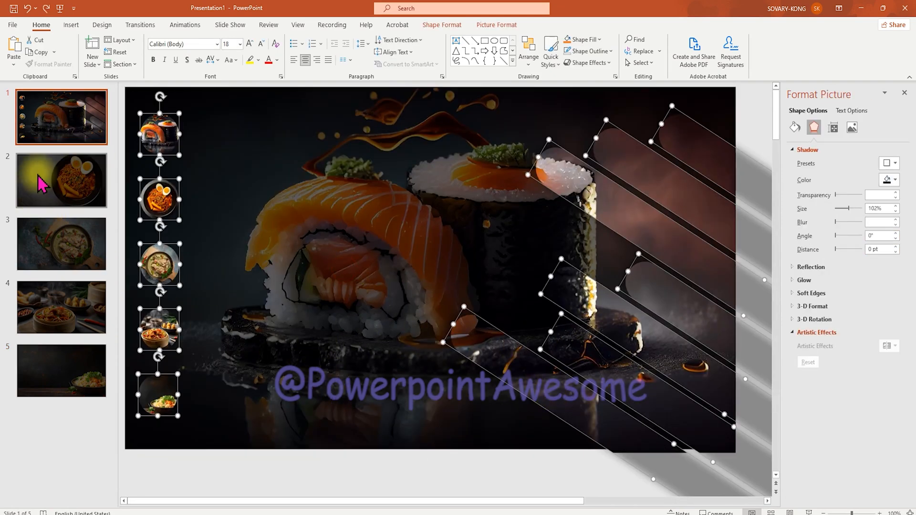
left_click(61, 180)
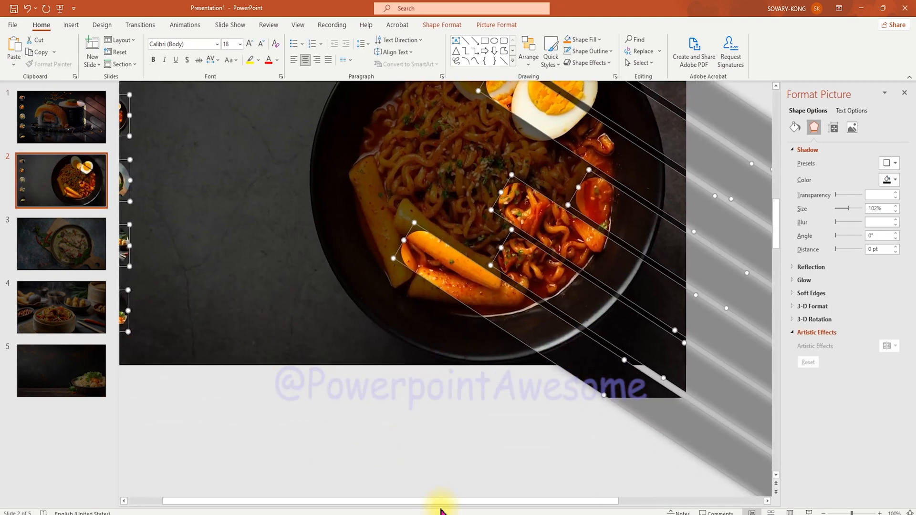
left_click(60, 244)
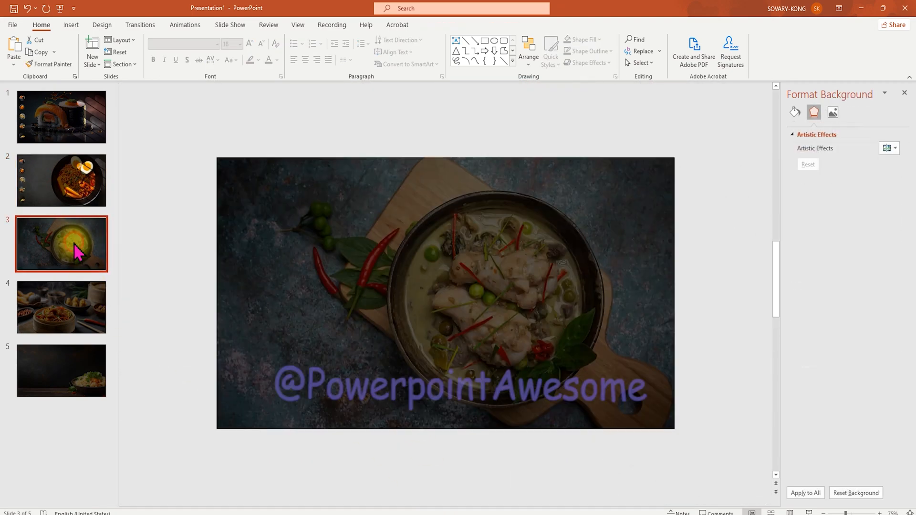
left_click(60, 370)
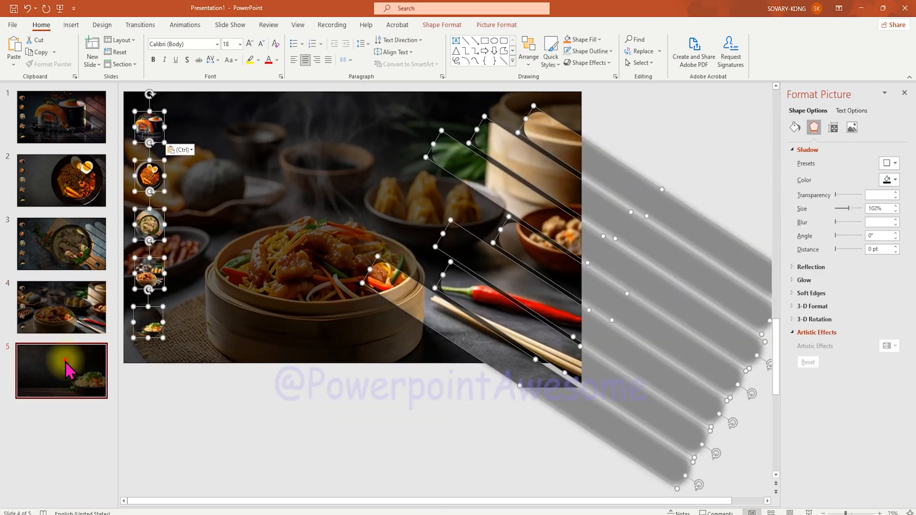
left_click(60, 180)
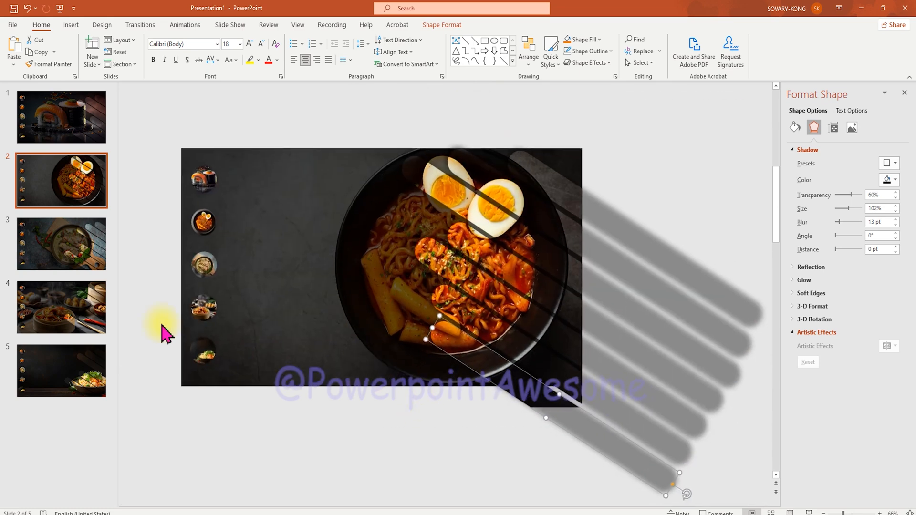
left_click(61, 244)
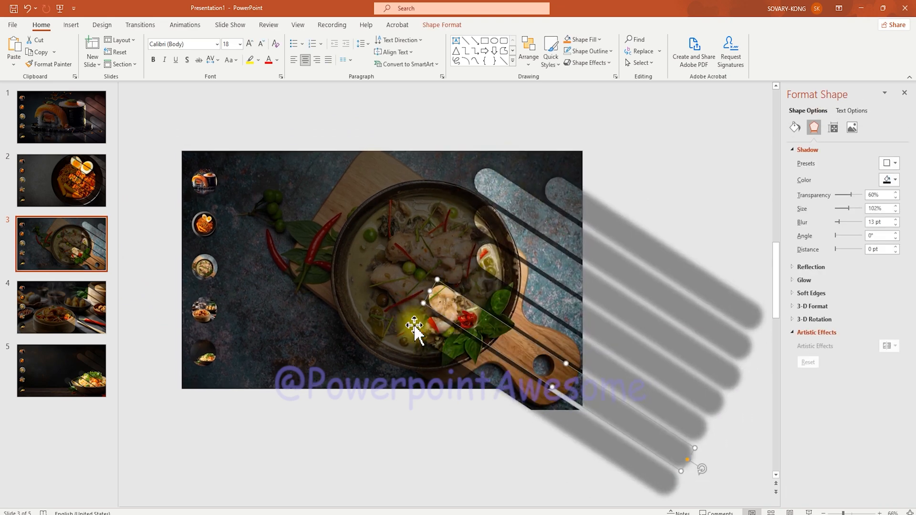
left_click(60, 307)
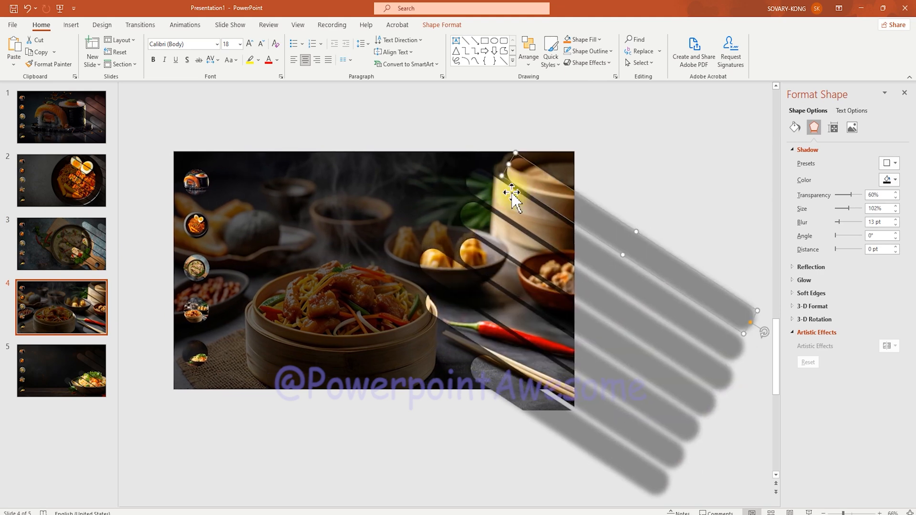
left_click(60, 370)
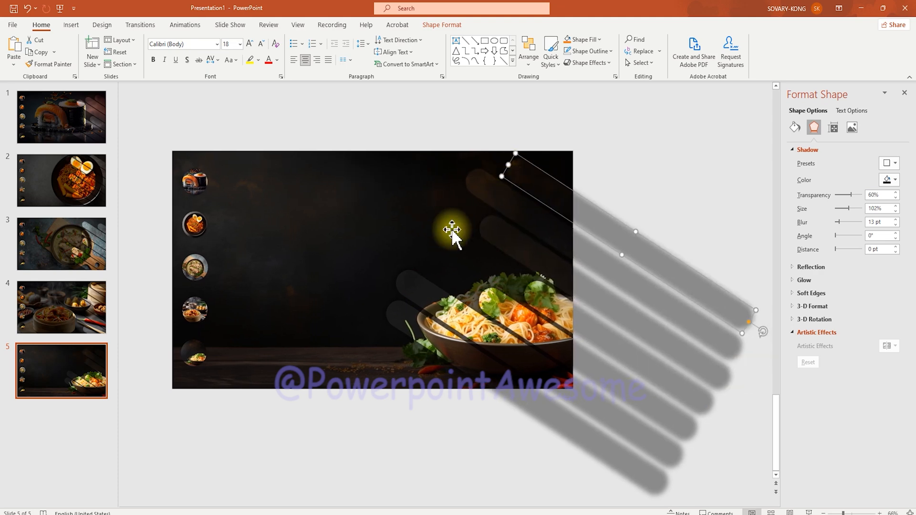
left_click(281, 470)
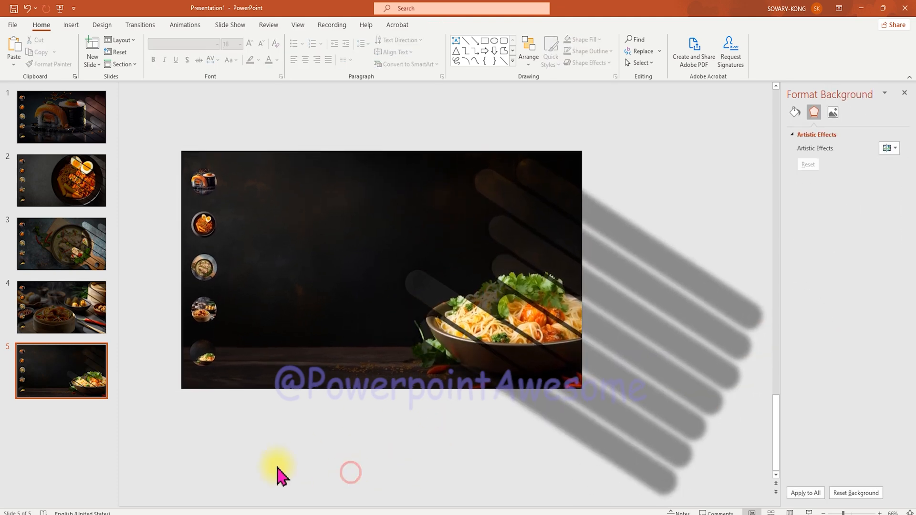
Set the YUMMY title font to Arial Black.
left_click(70, 24)
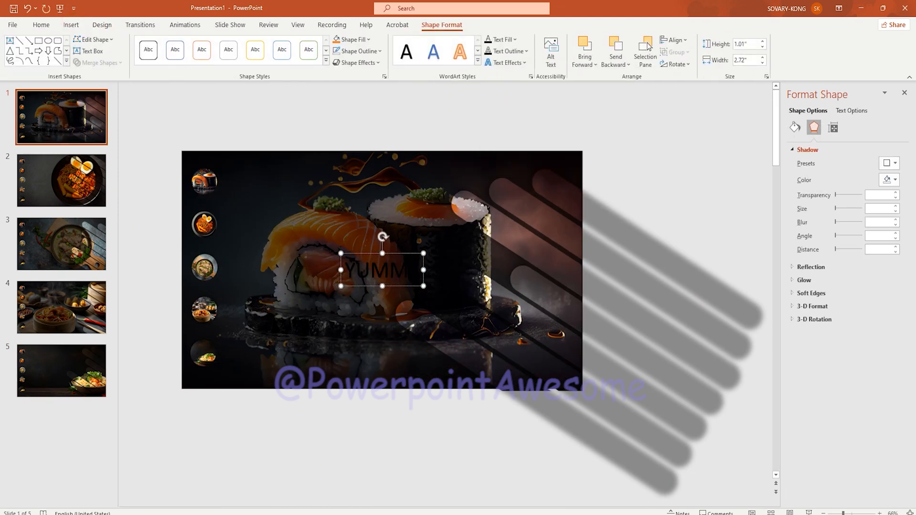
left_click(512, 39)
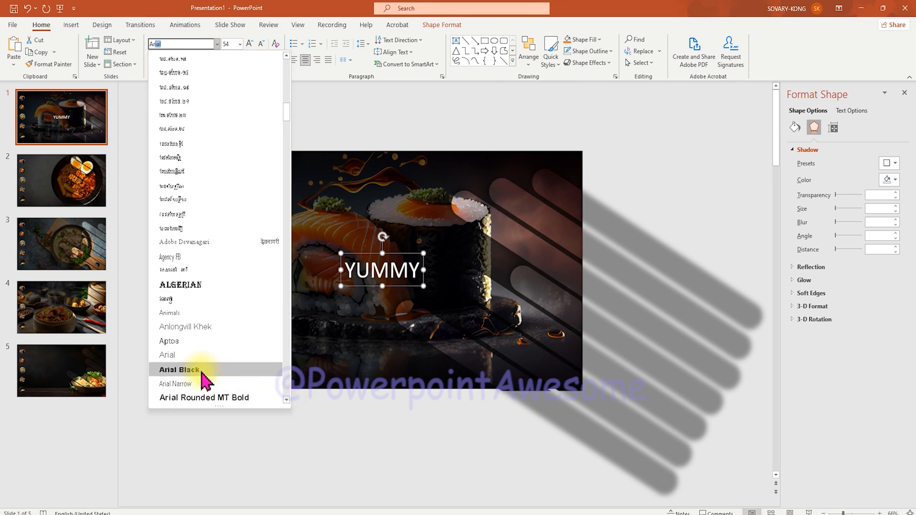
left_click(175, 369)
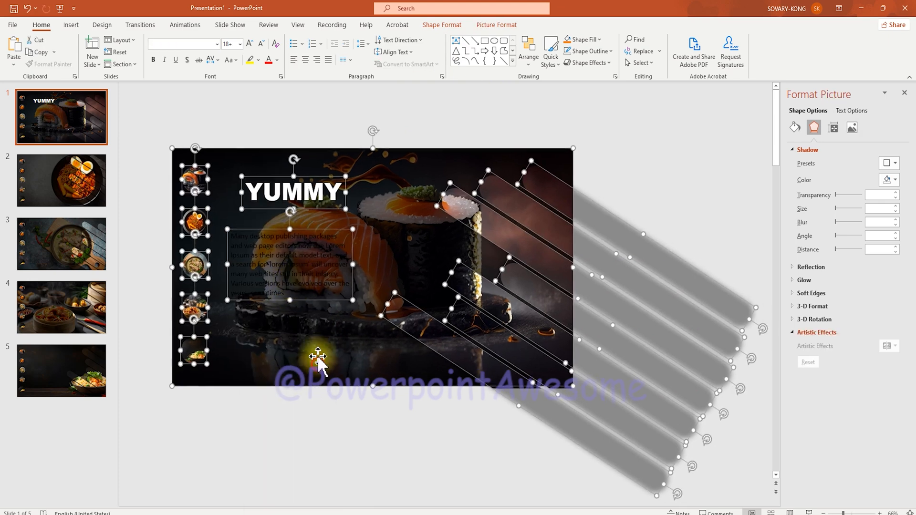
Move the YUMMY title above the paragraph and copy both text boxes onto the food slides.
left_click(274, 60)
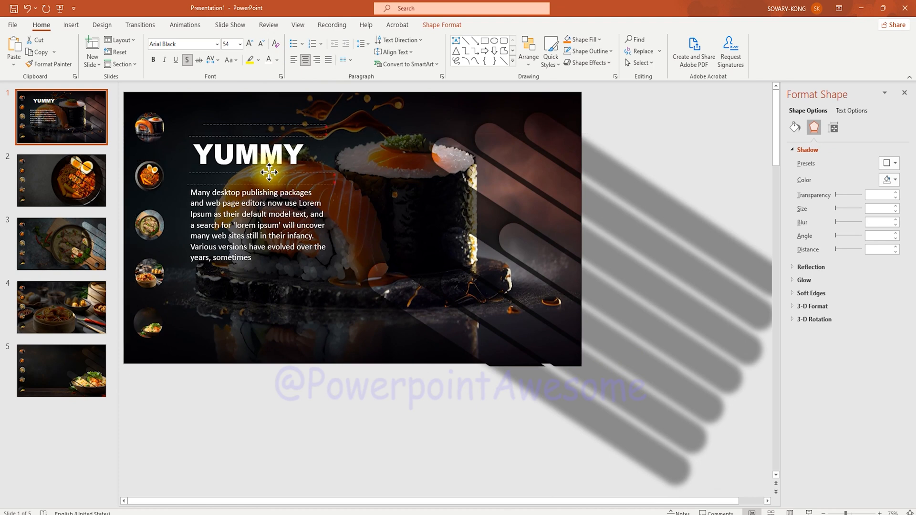
left_click_drag(270, 171, 260, 178)
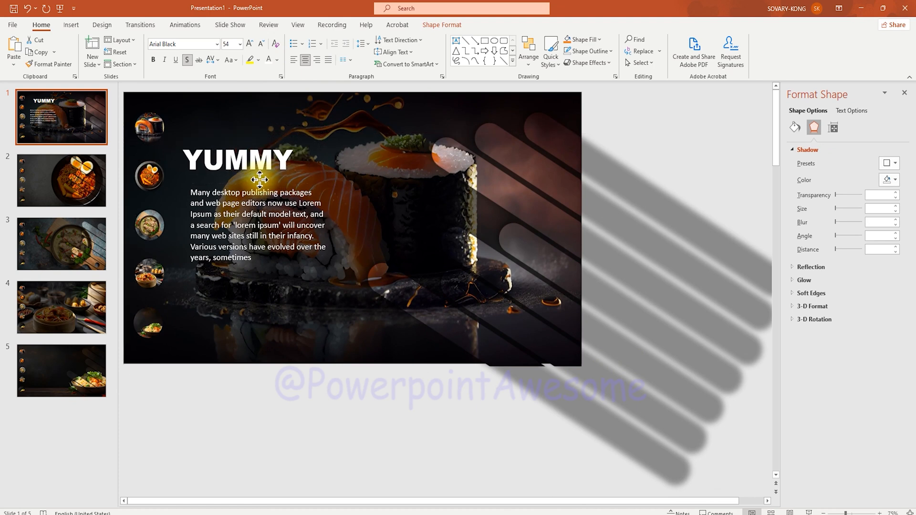
left_click(257, 225)
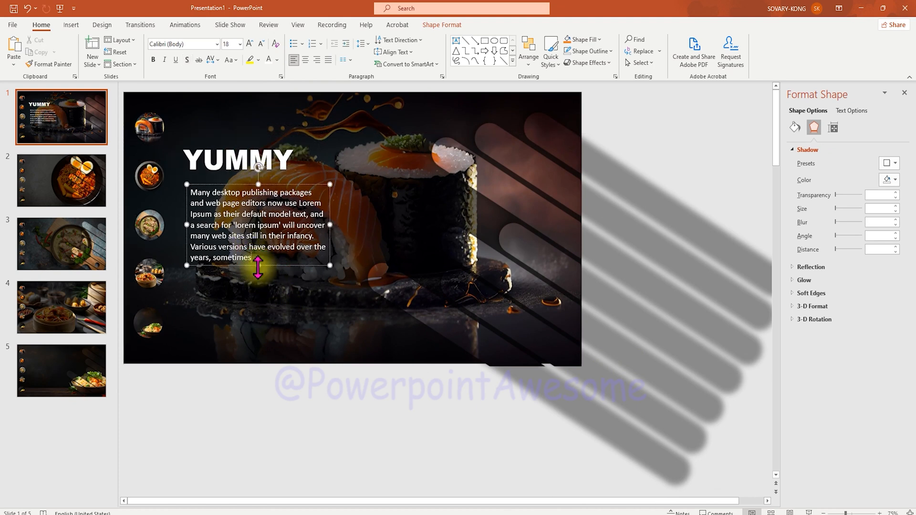
left_click(237, 159)
type(" !!")
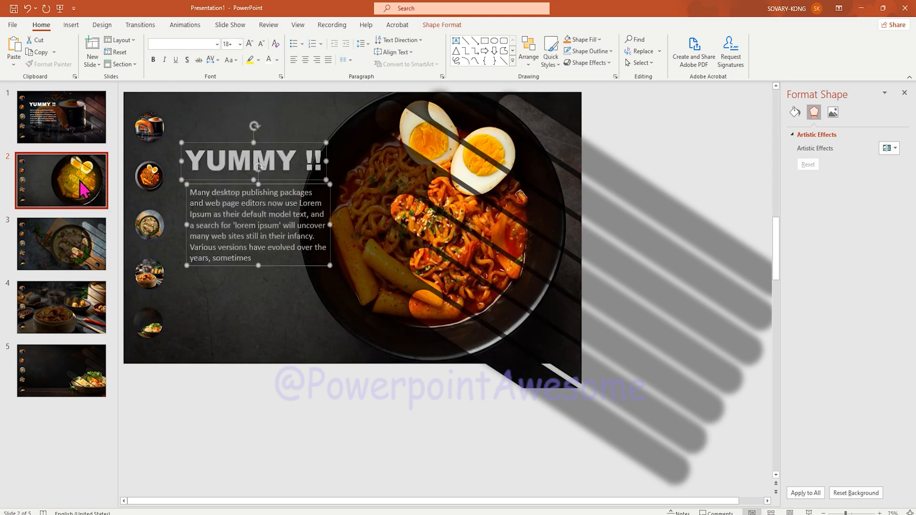
left_click(61, 243)
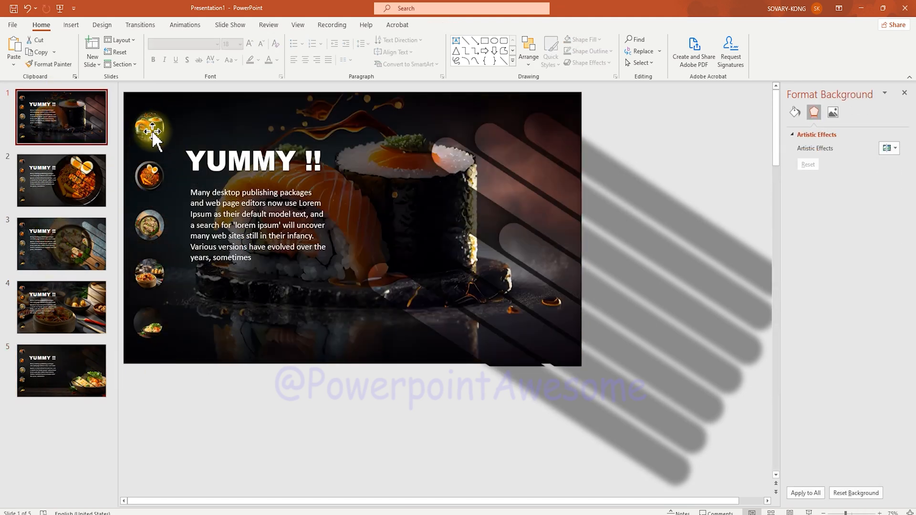
On slide 1, send the other thumbnails to back and enlarge its own thumbnail.
left_click(149, 224)
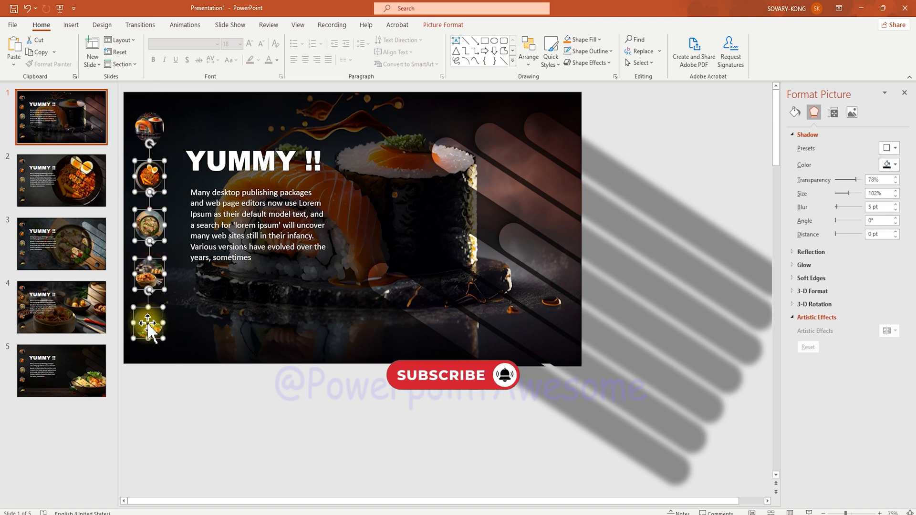
right_click(148, 324)
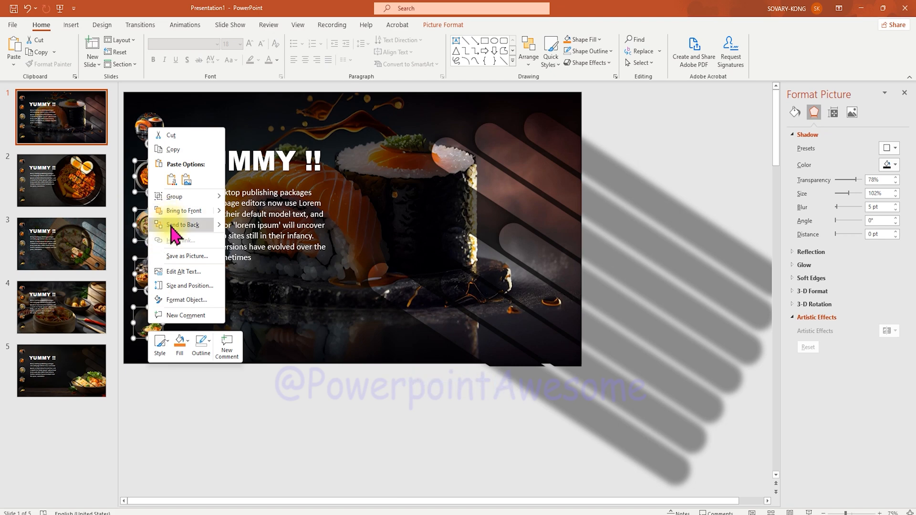
left_click(185, 224)
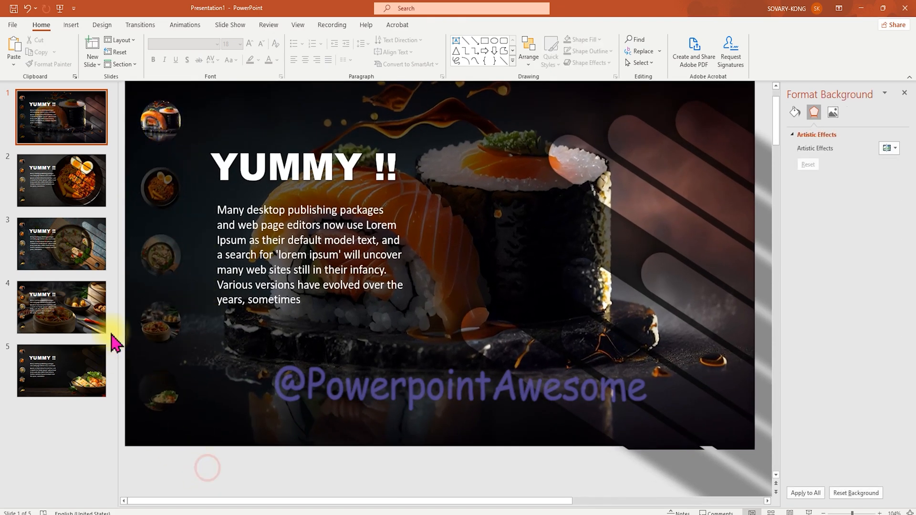
left_click(159, 121)
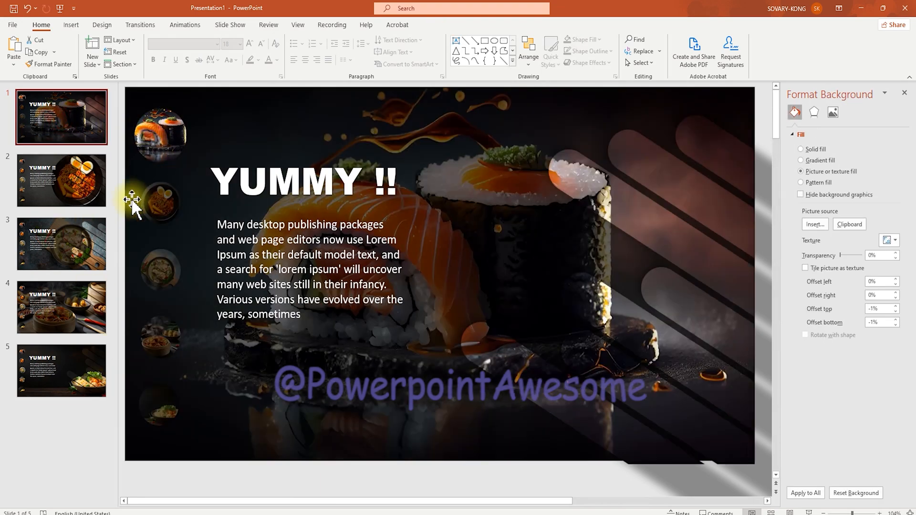
left_click(60, 180)
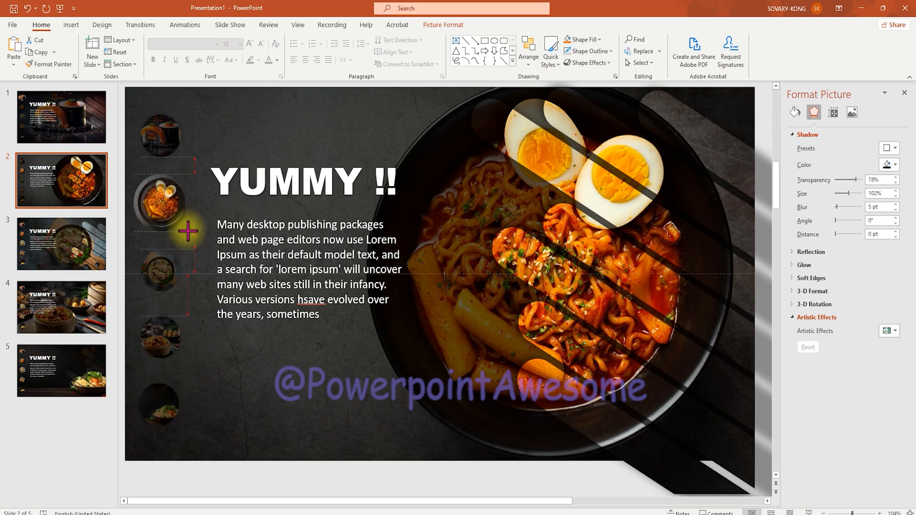
On slide 3, send the other thumbnails back so its own food circle stands out.
left_click(61, 243)
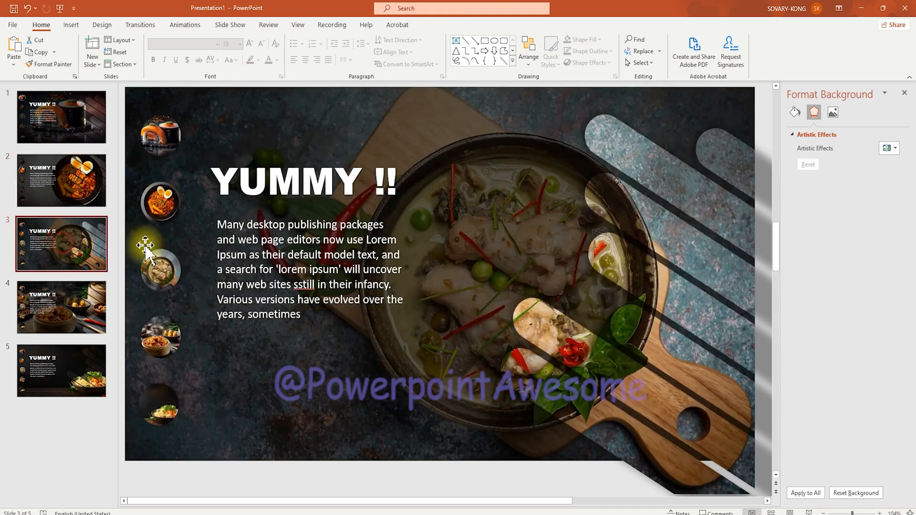
left_click(158, 270)
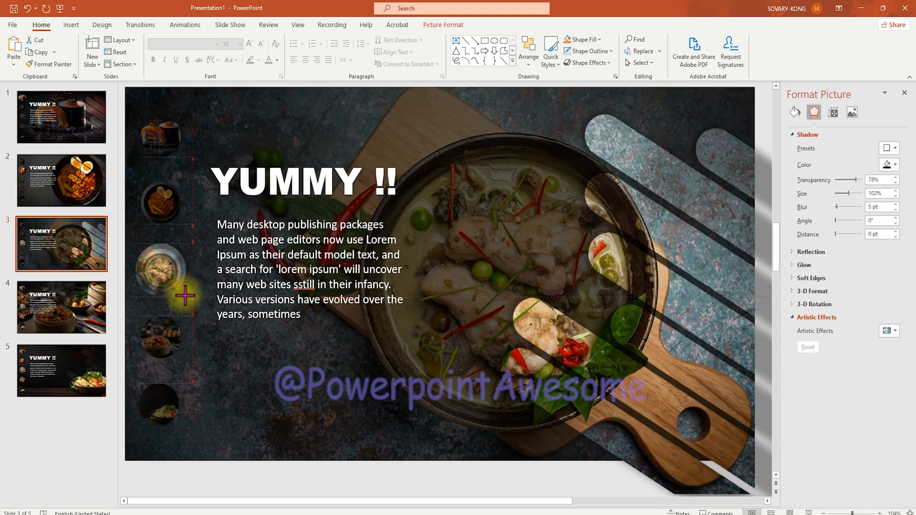
right_click(161, 275)
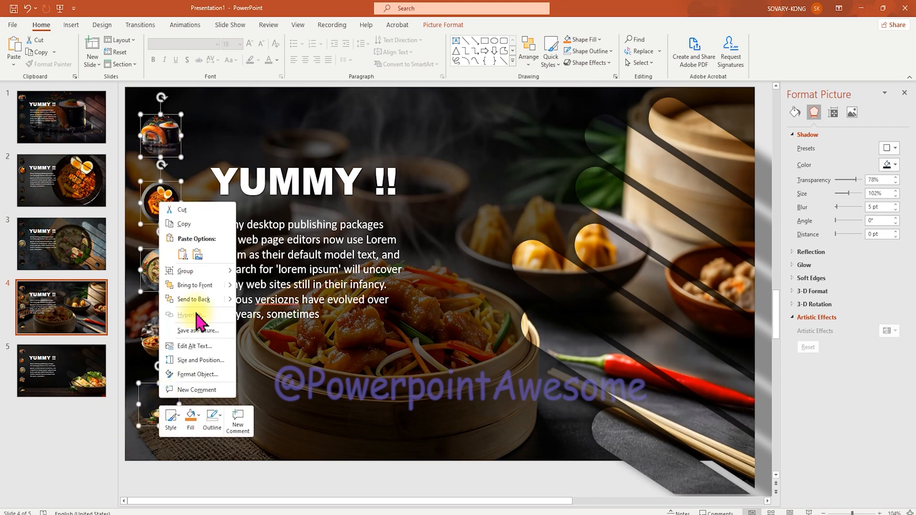
left_click(61, 370)
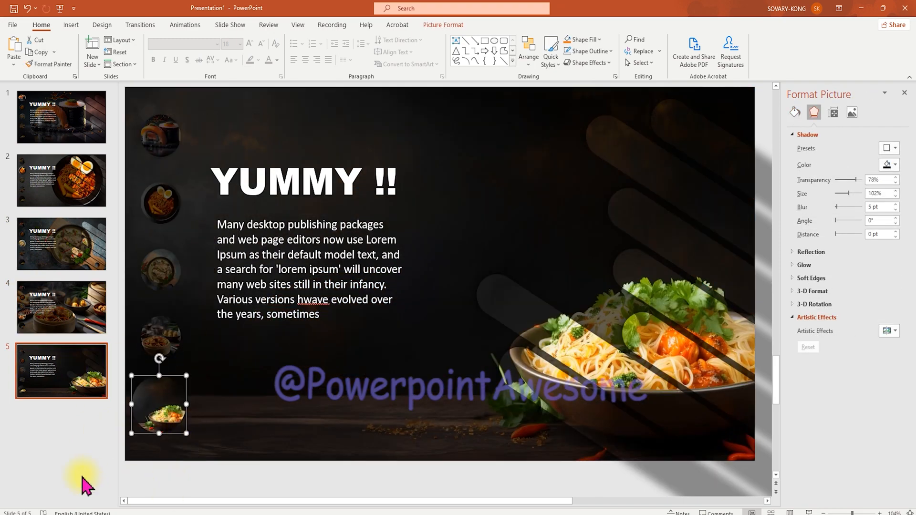
left_click(61, 116)
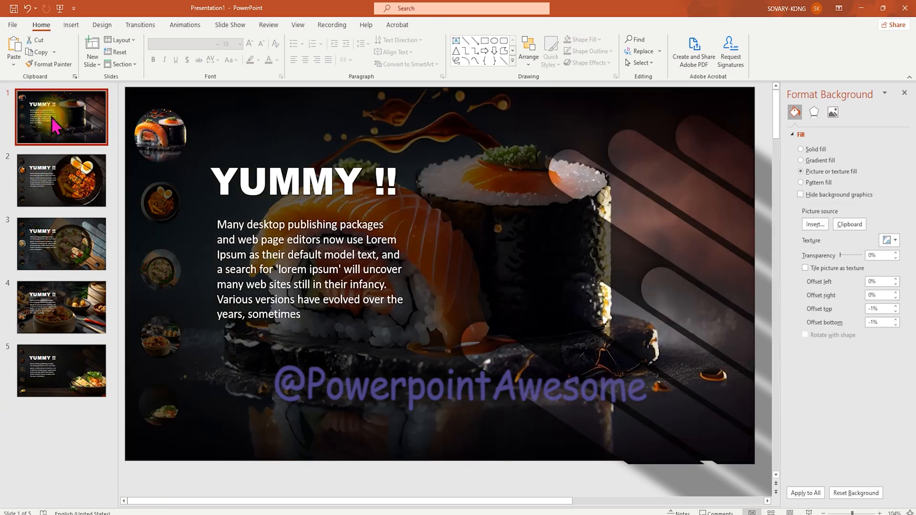
Insert a new first slide, remove its placeholders, and fill the background with blue.
right_click(60, 117)
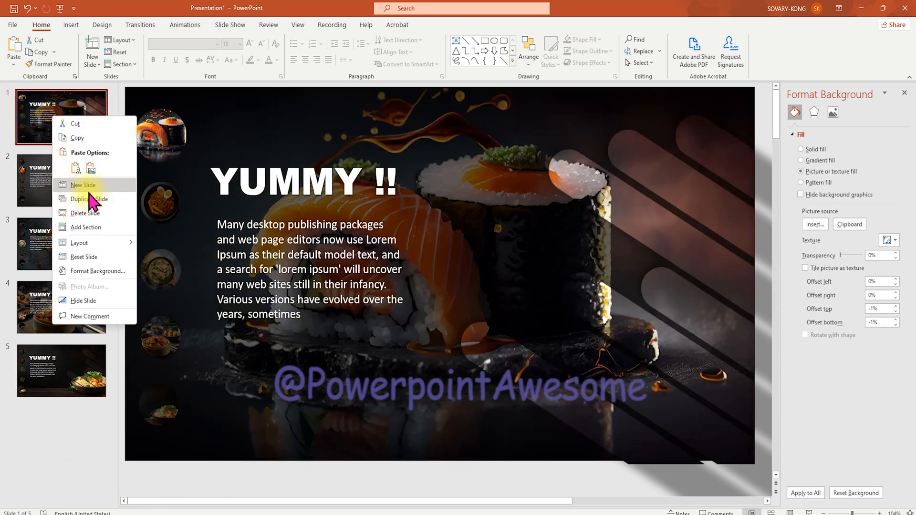
left_click(83, 185)
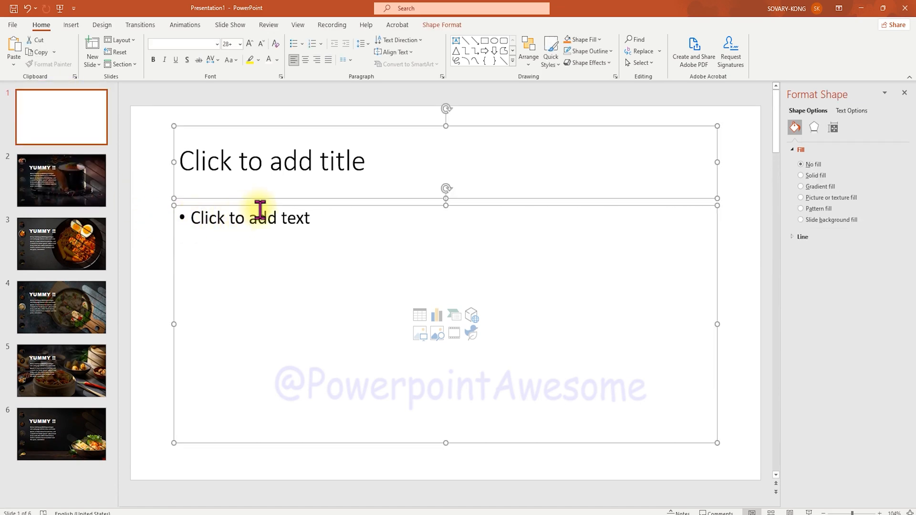
left_click(60, 180)
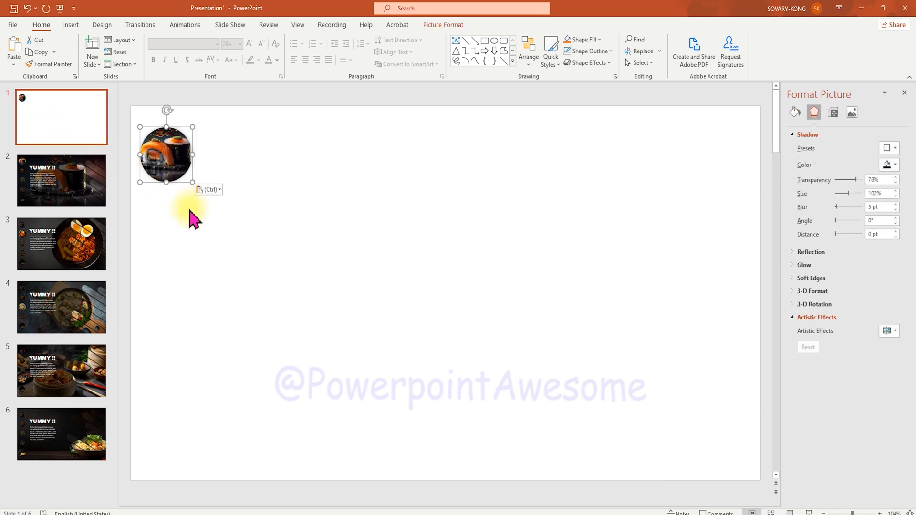
left_click(893, 214)
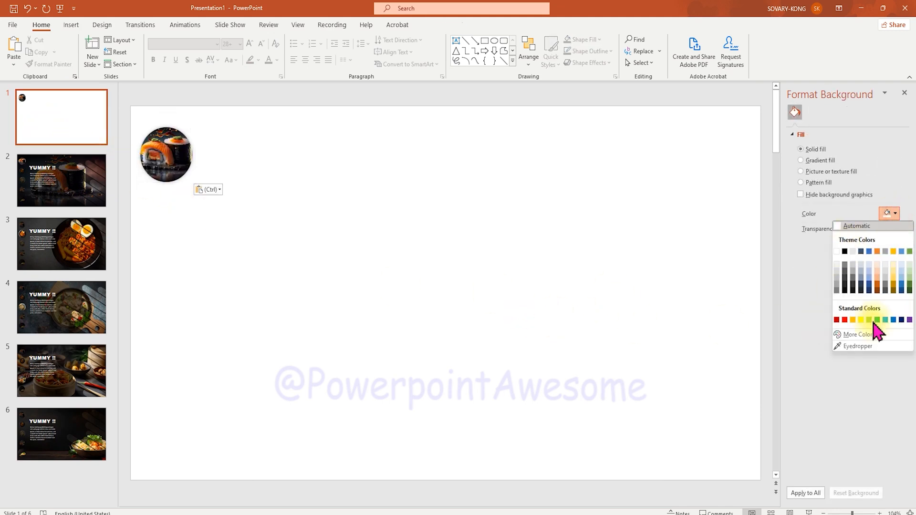
left_click(884, 319)
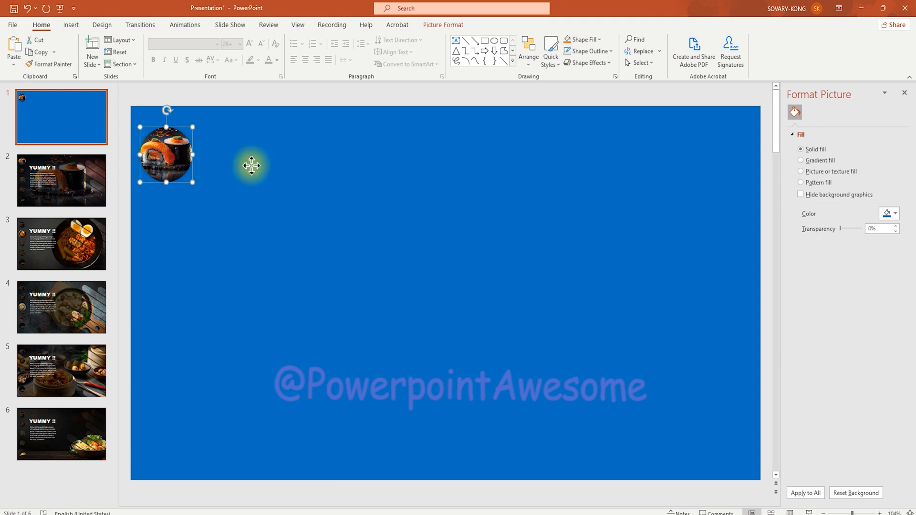
Centre and enlarge the sushi circle above the MY FOODIE title in Cooper Black.
left_click_drag(166, 154, 339, 166)
type("MY FOODIE")
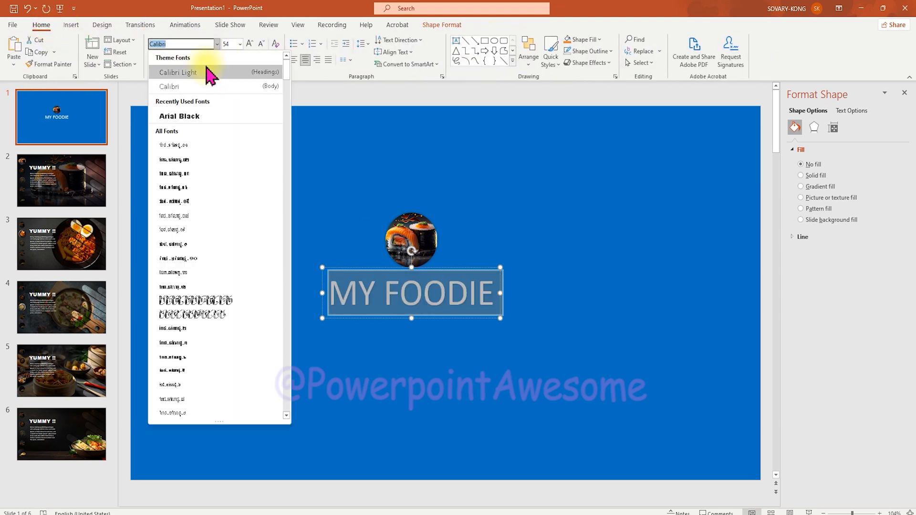
left_click(177, 72)
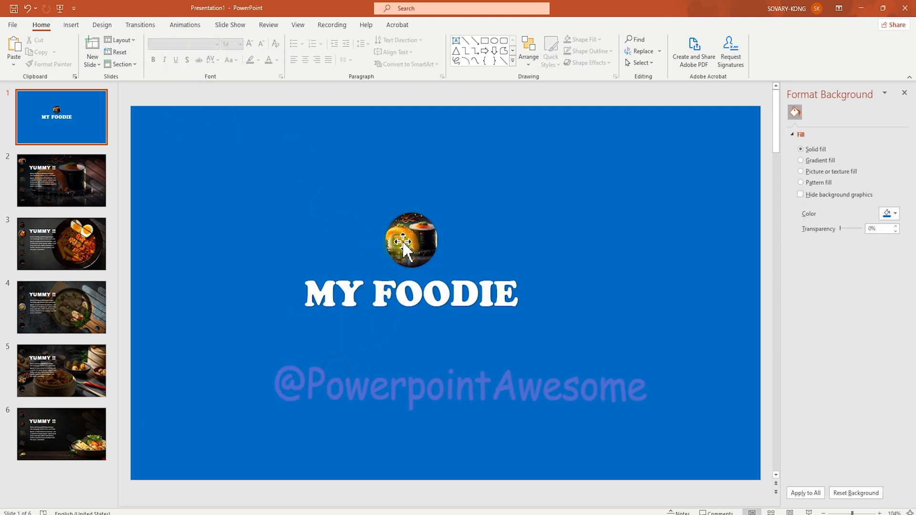
left_click(410, 239)
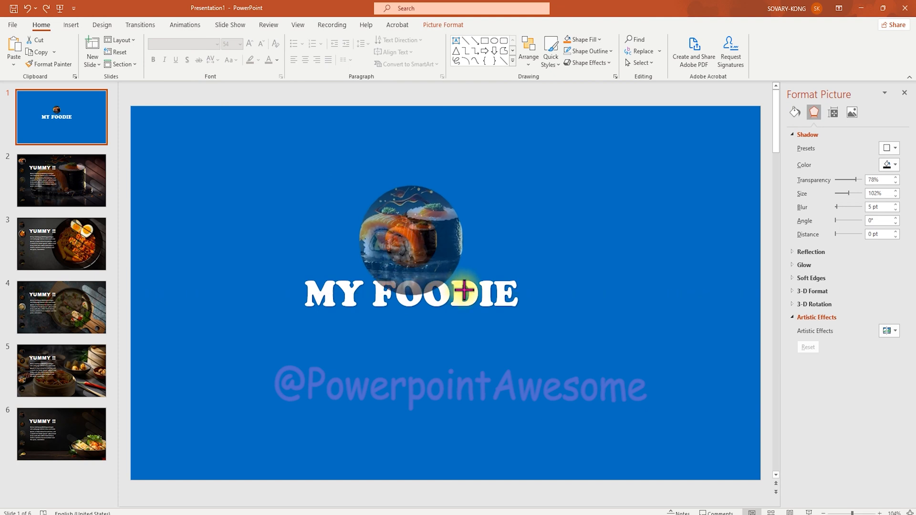
left_click(887, 164)
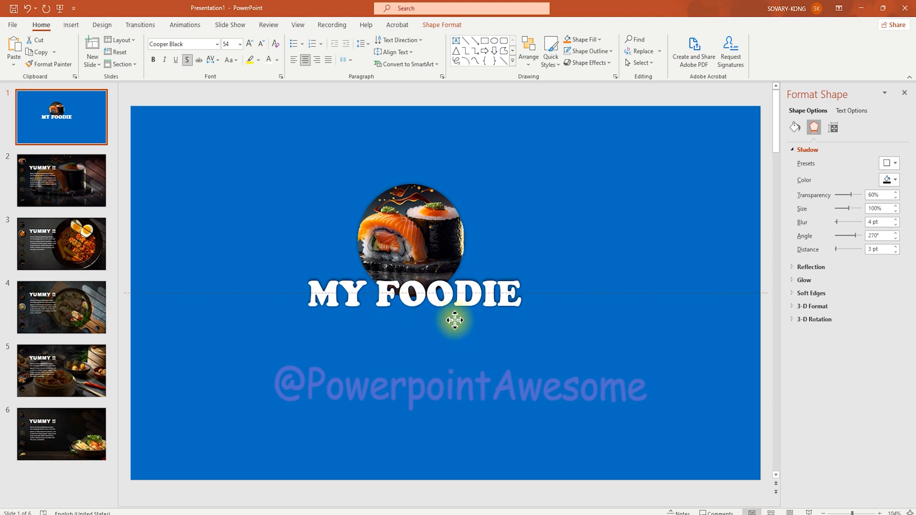
left_click(412, 233)
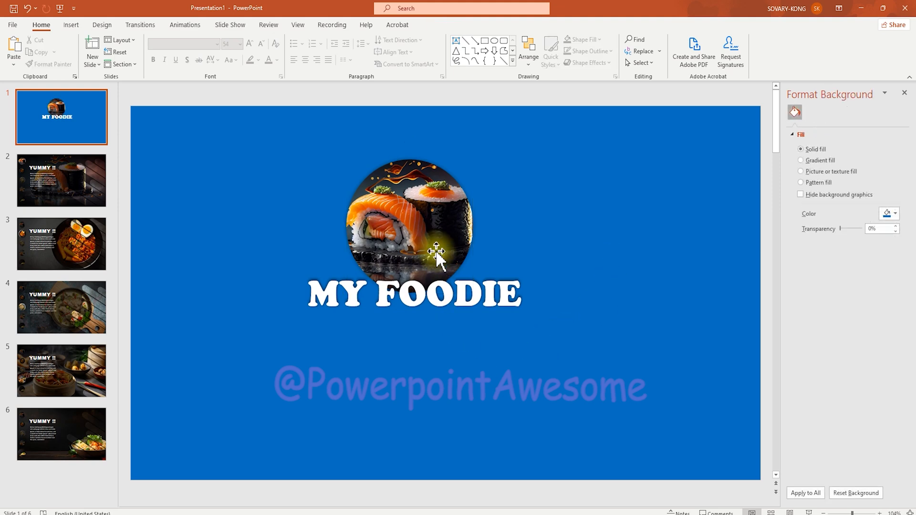
left_click(413, 222)
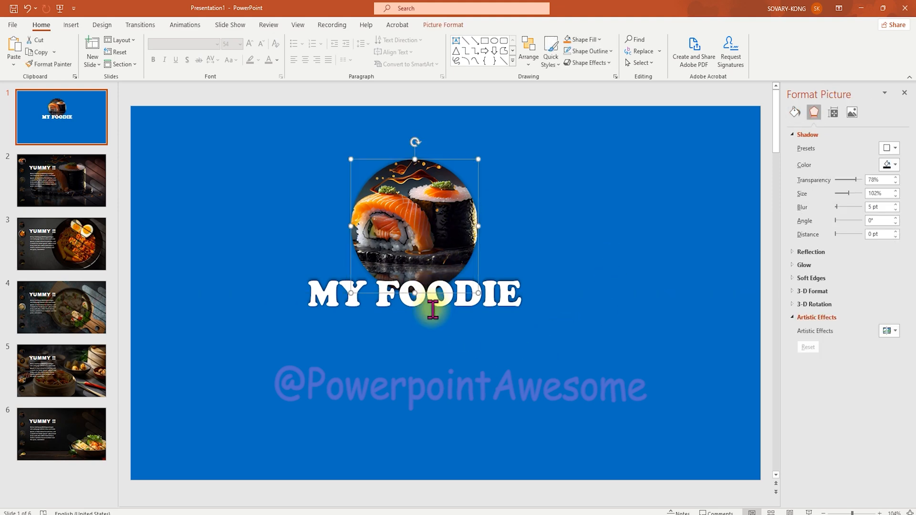
left_click(251, 409)
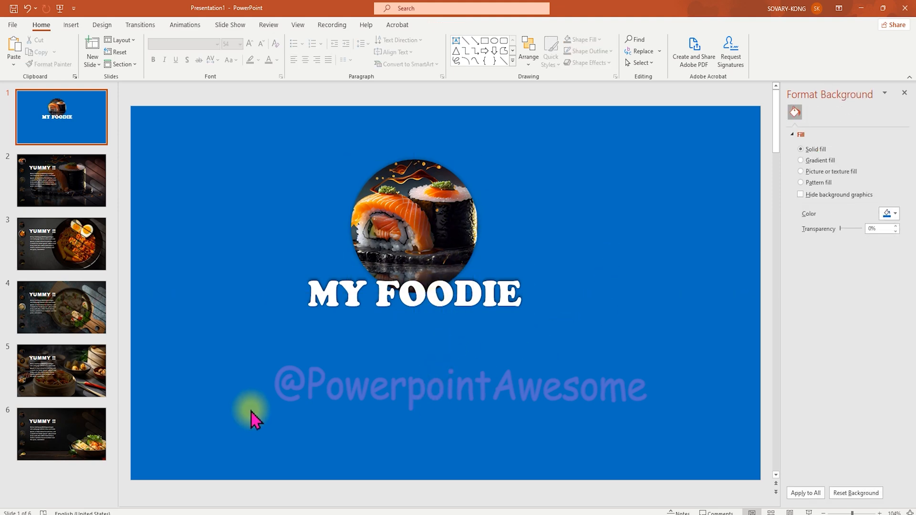
Apply the Morph transition to slides 2–6, morphing the sushi circle between slides.
left_click(140, 24)
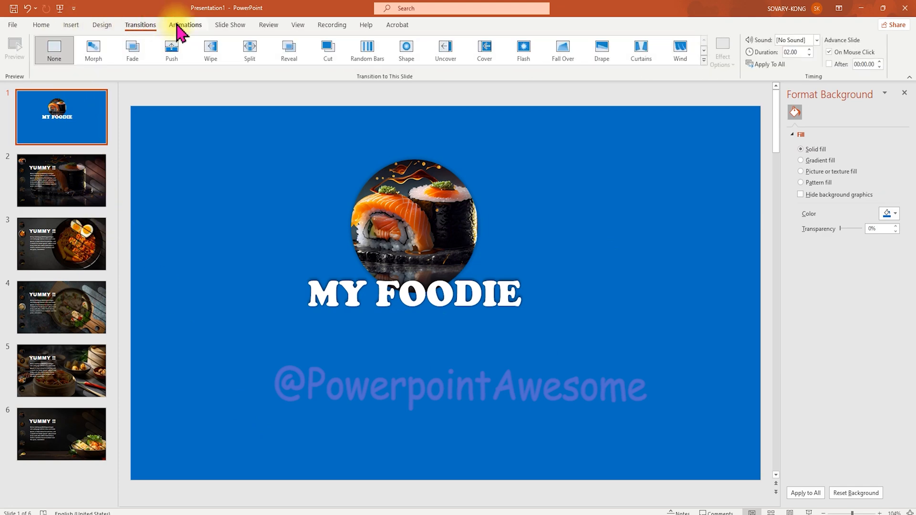
left_click(60, 180)
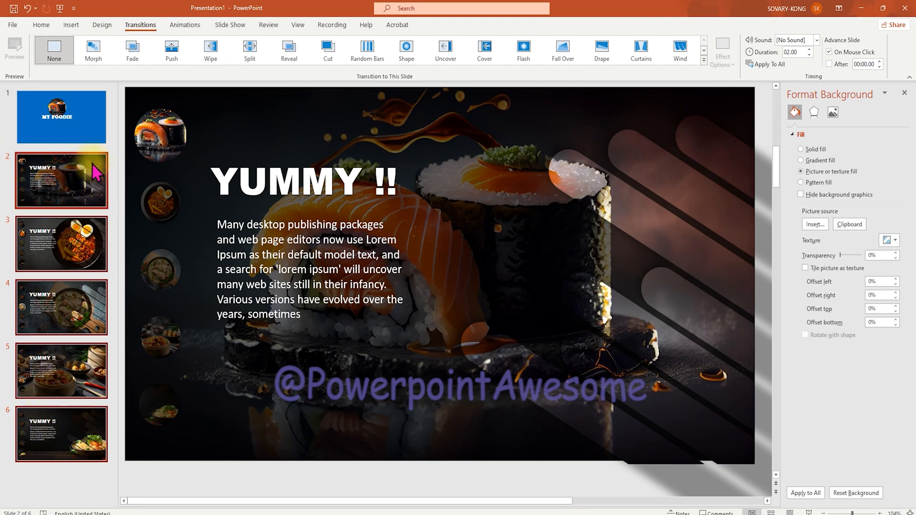
left_click(93, 51)
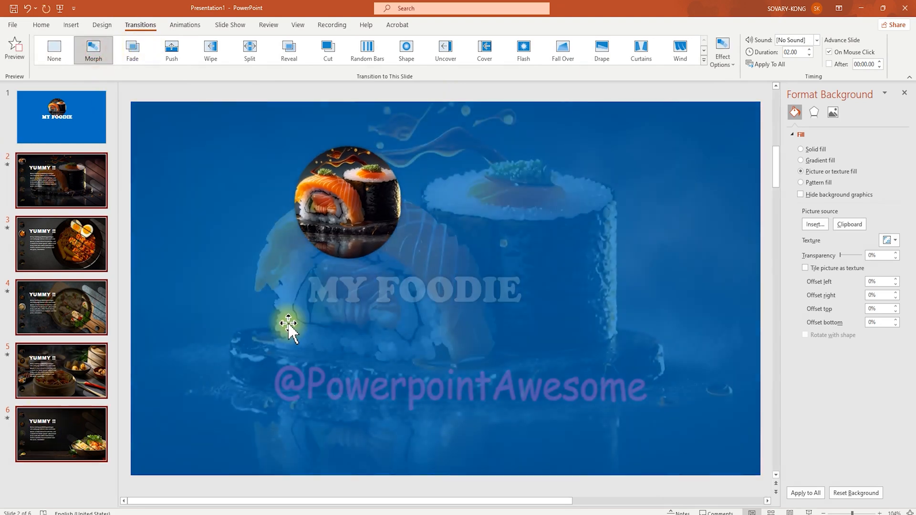